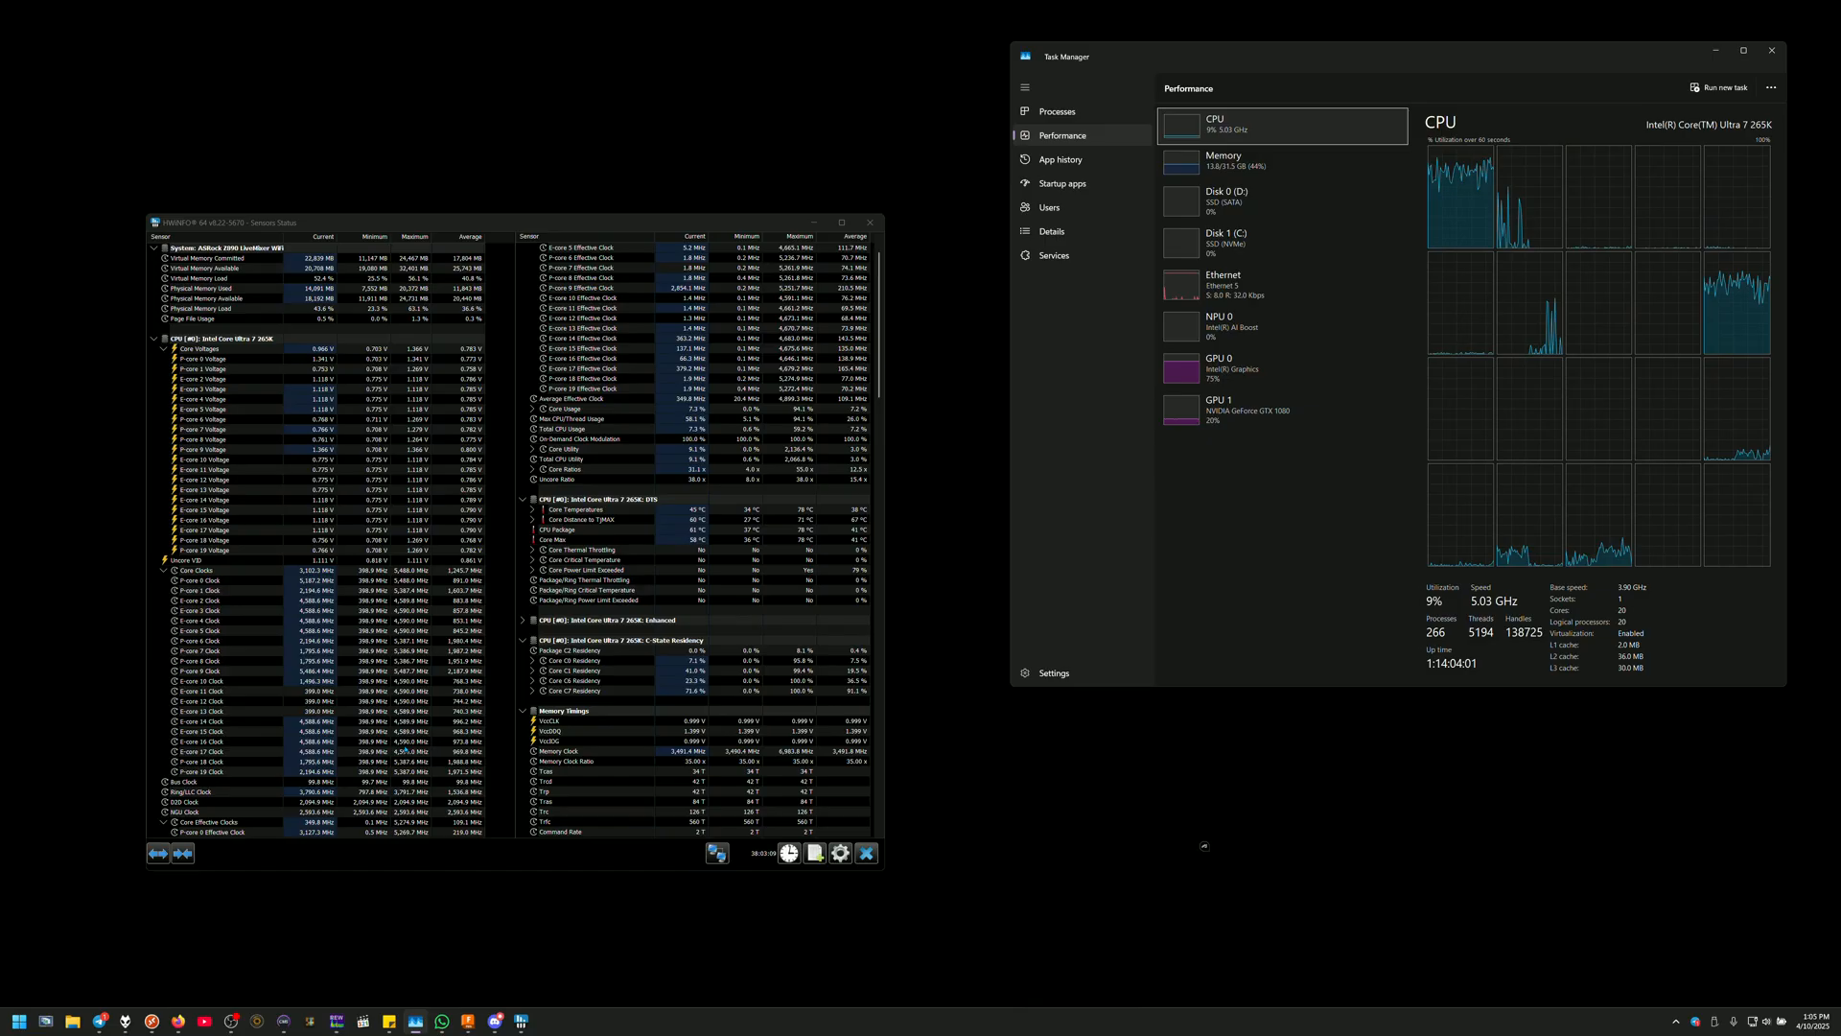
# - Turn off Local Security Authority protection in Core isolation, then view Virus & threat protection
pyautogui.click(20, 1018)
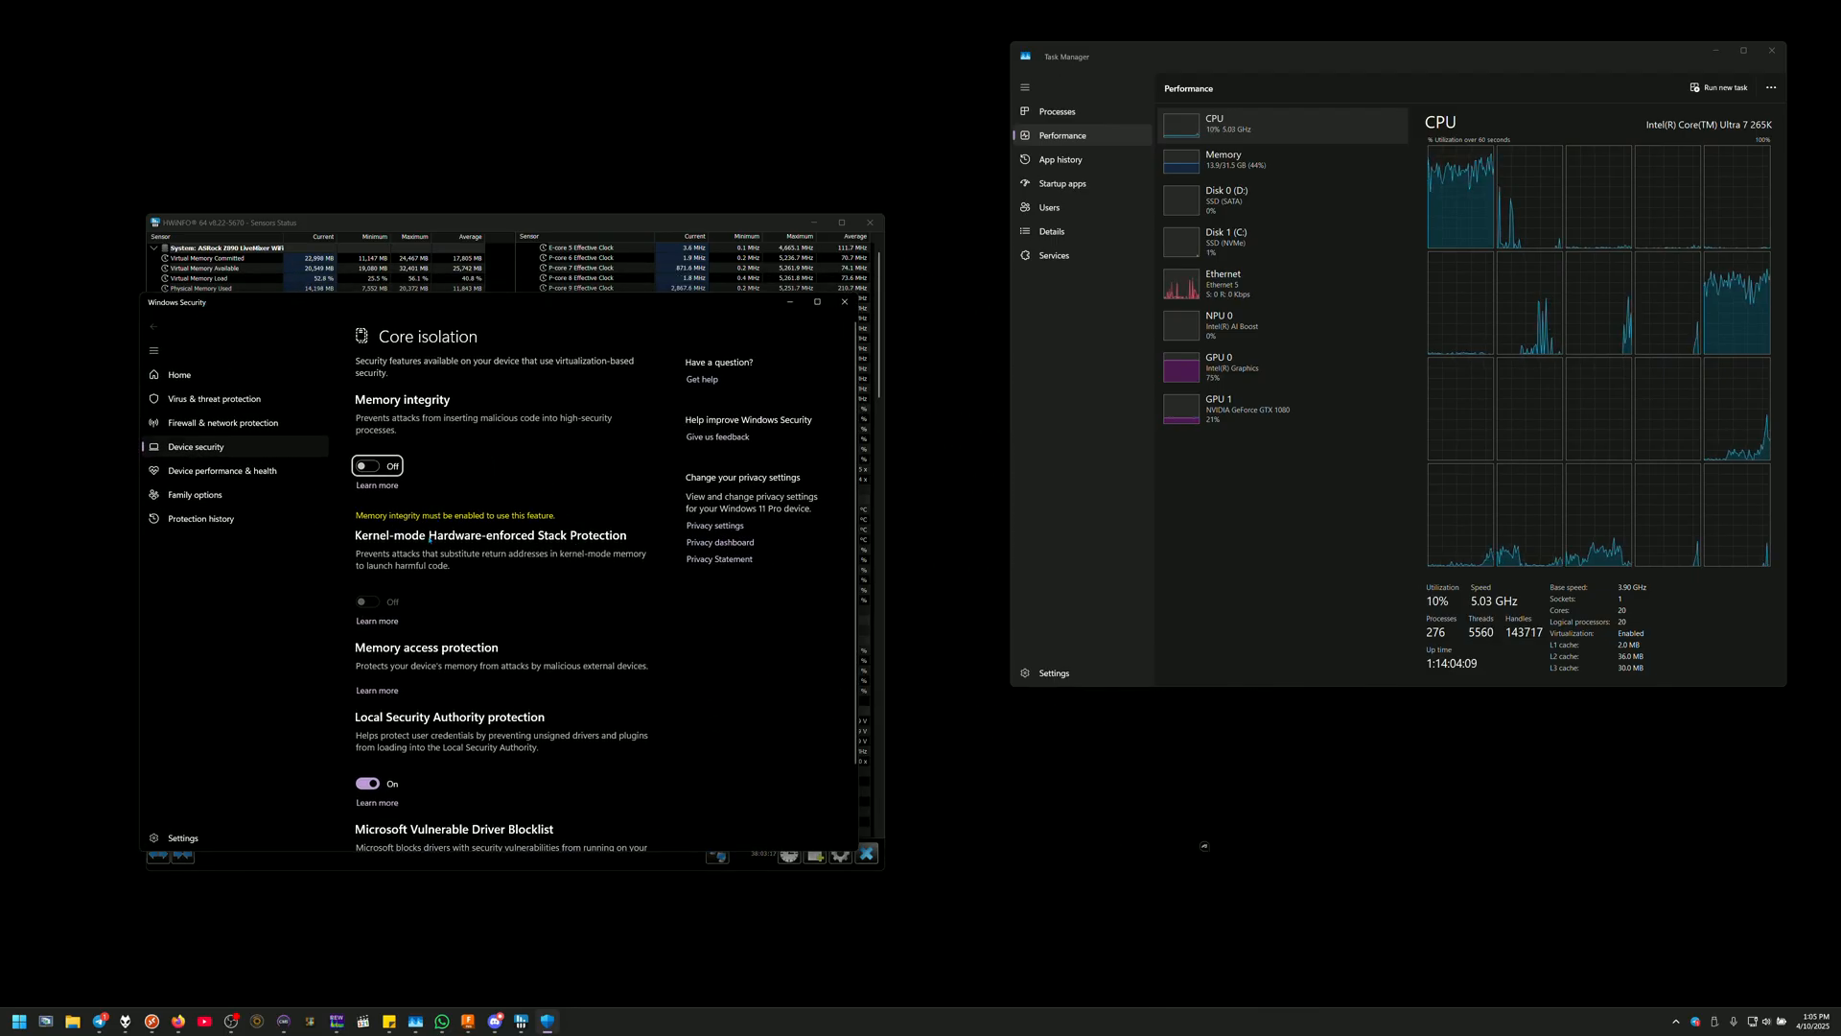
pyautogui.scroll(-3)
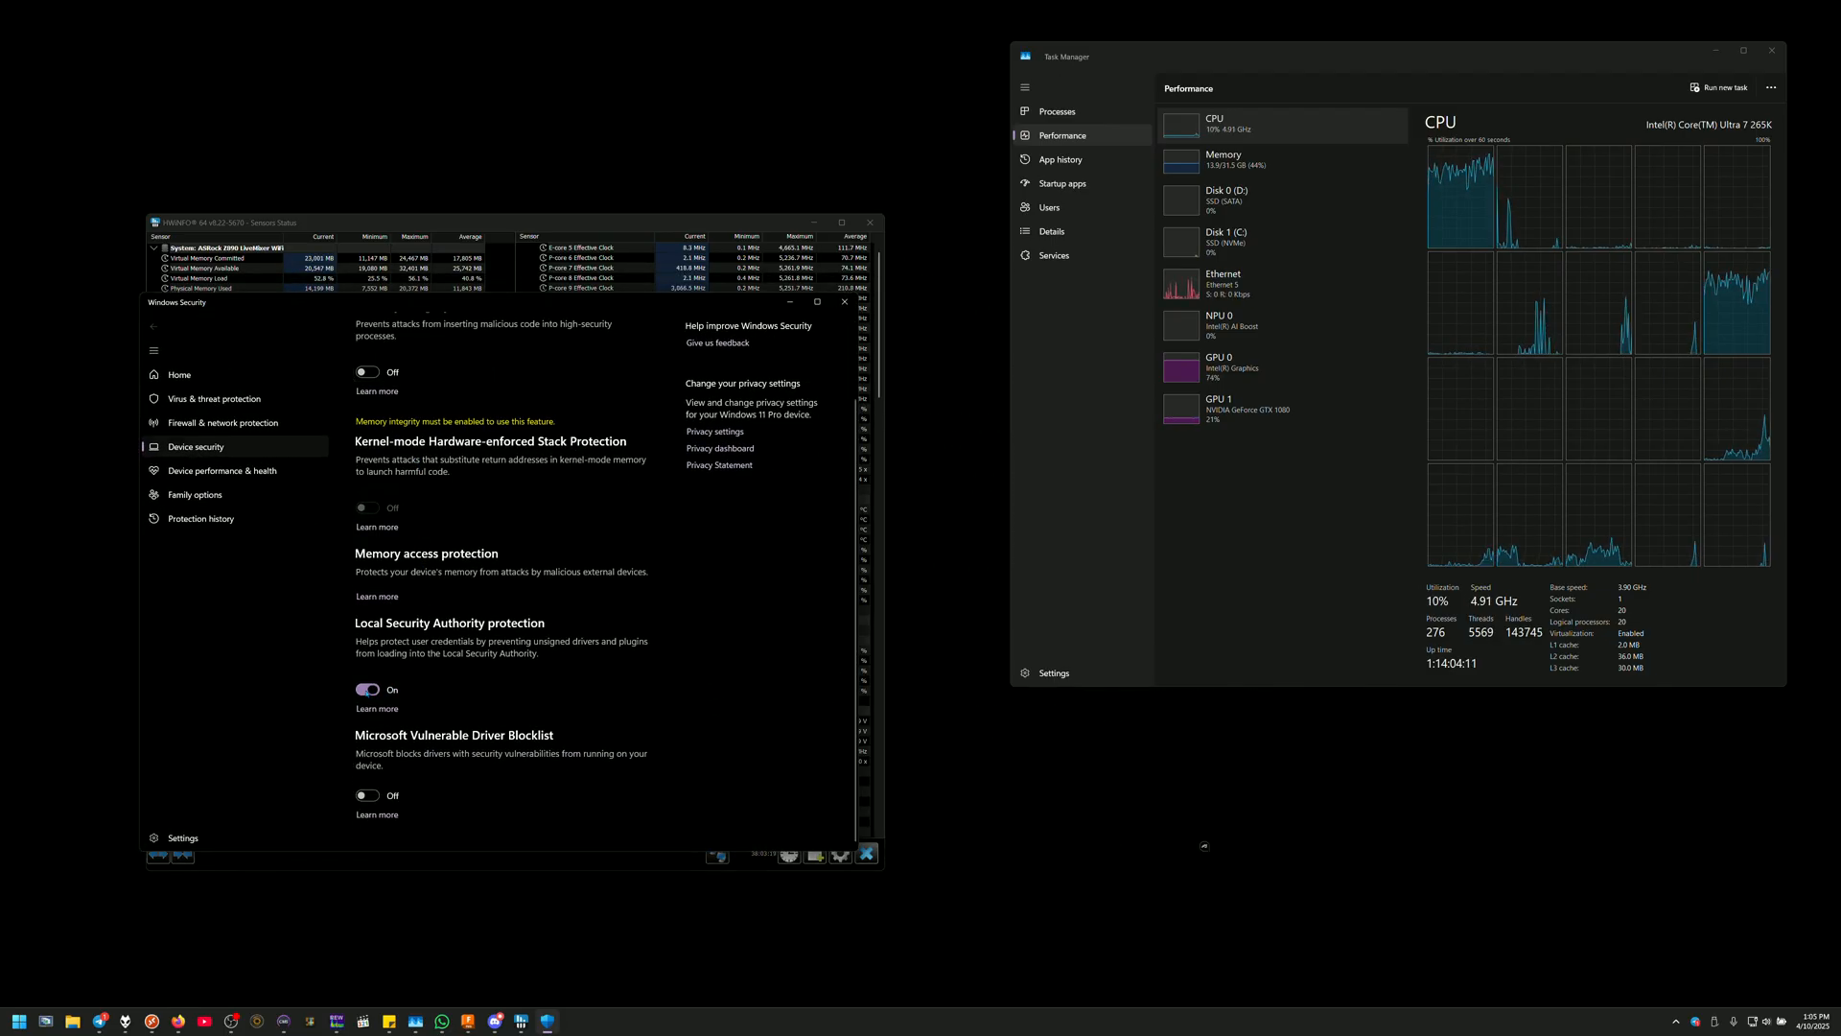
pyautogui.click(364, 689)
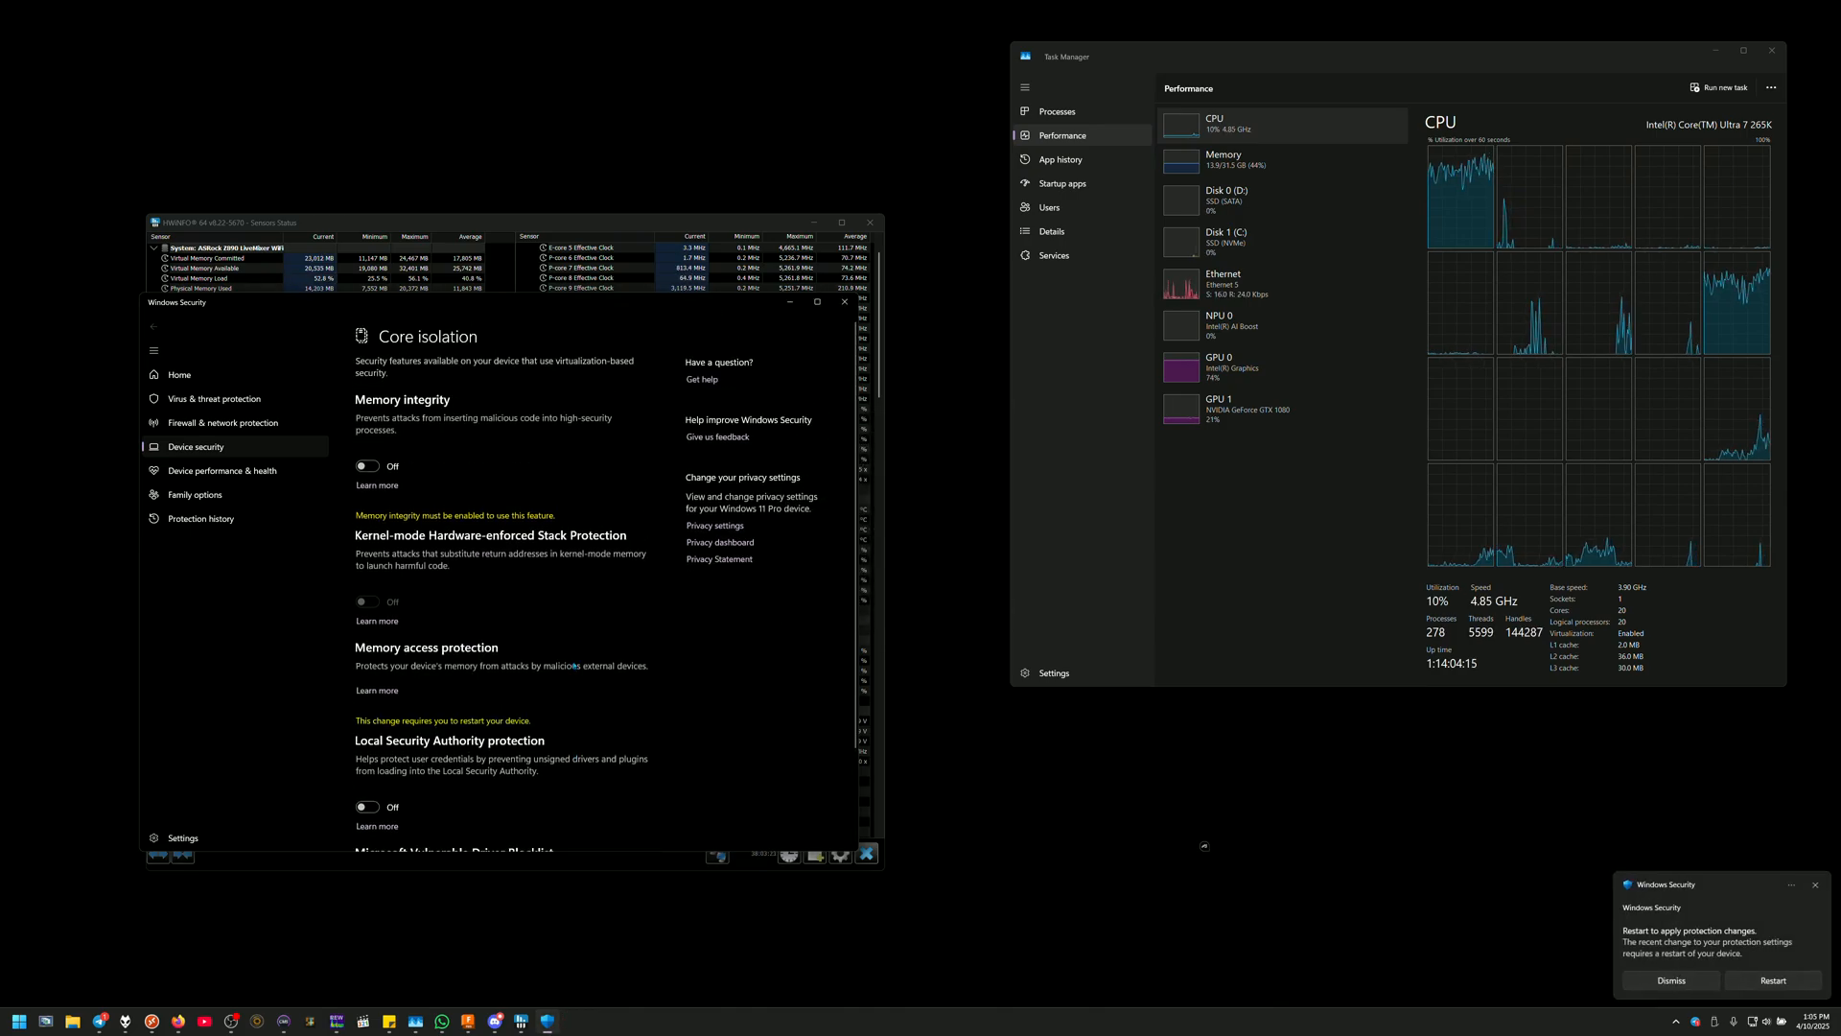
pyautogui.scroll(-3)
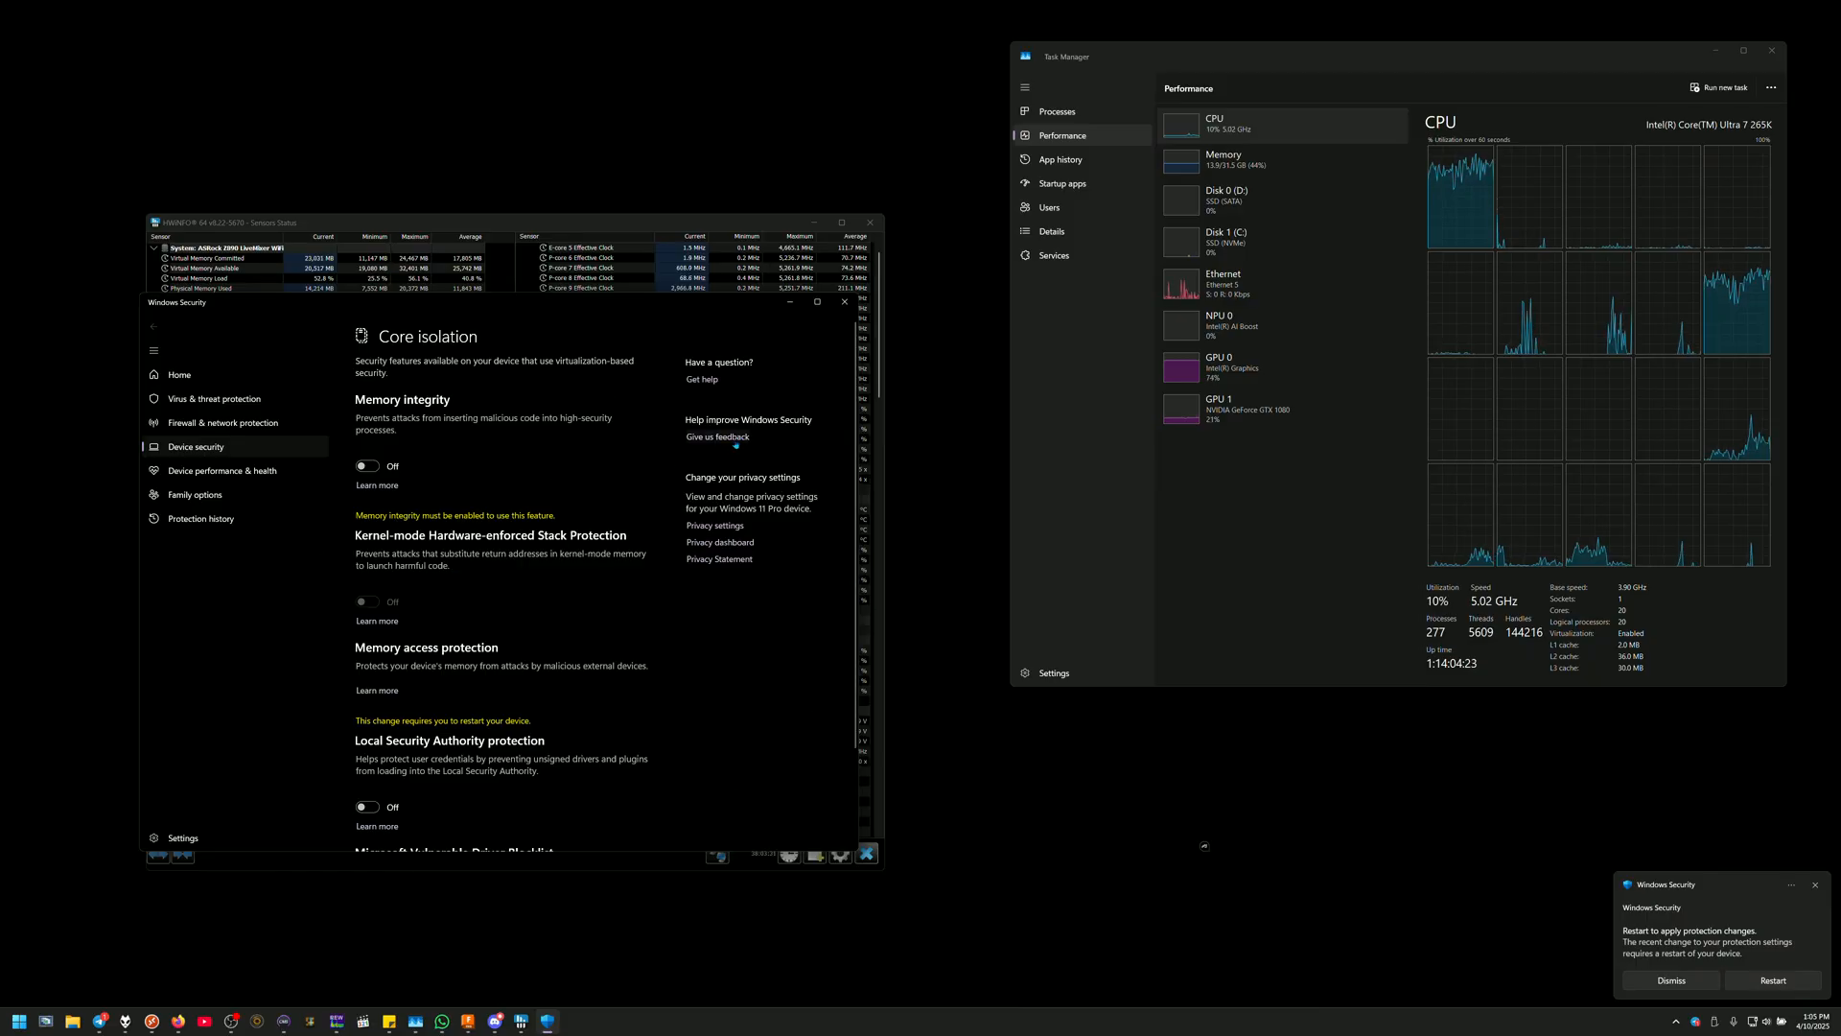
pyautogui.moveTo(554, 595)
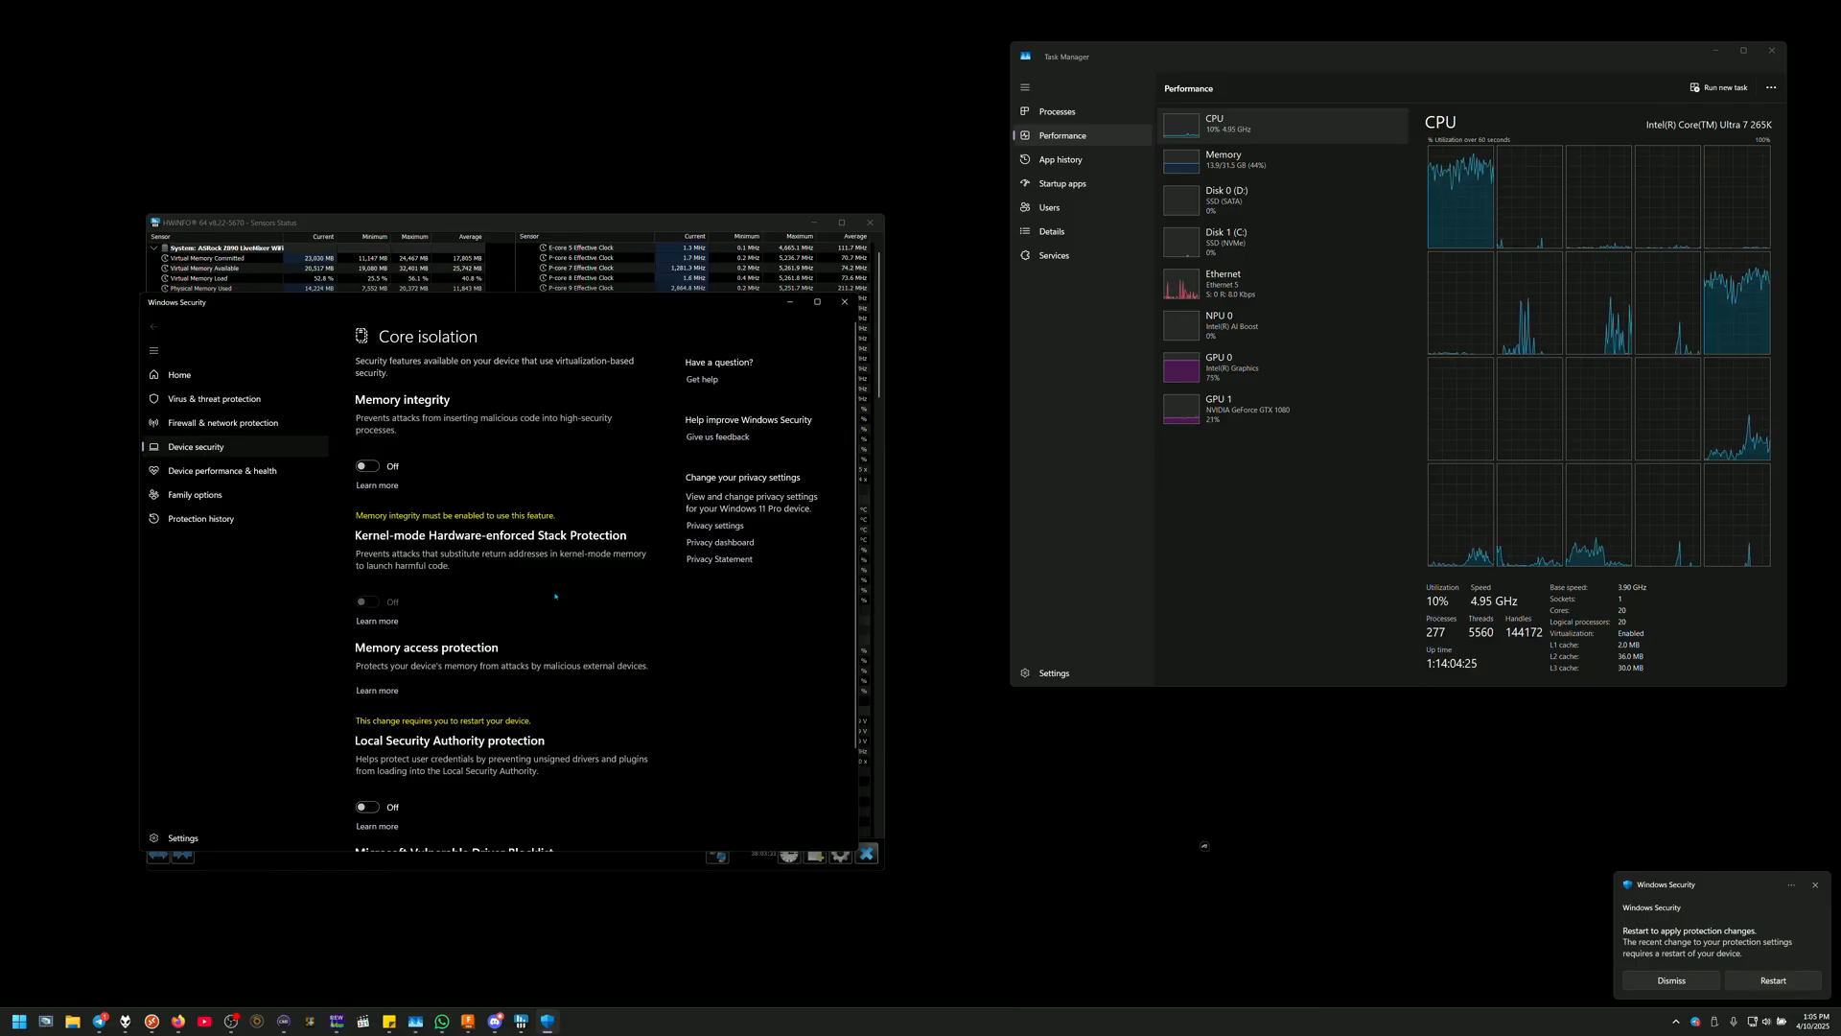
pyautogui.moveTo(658, 574)
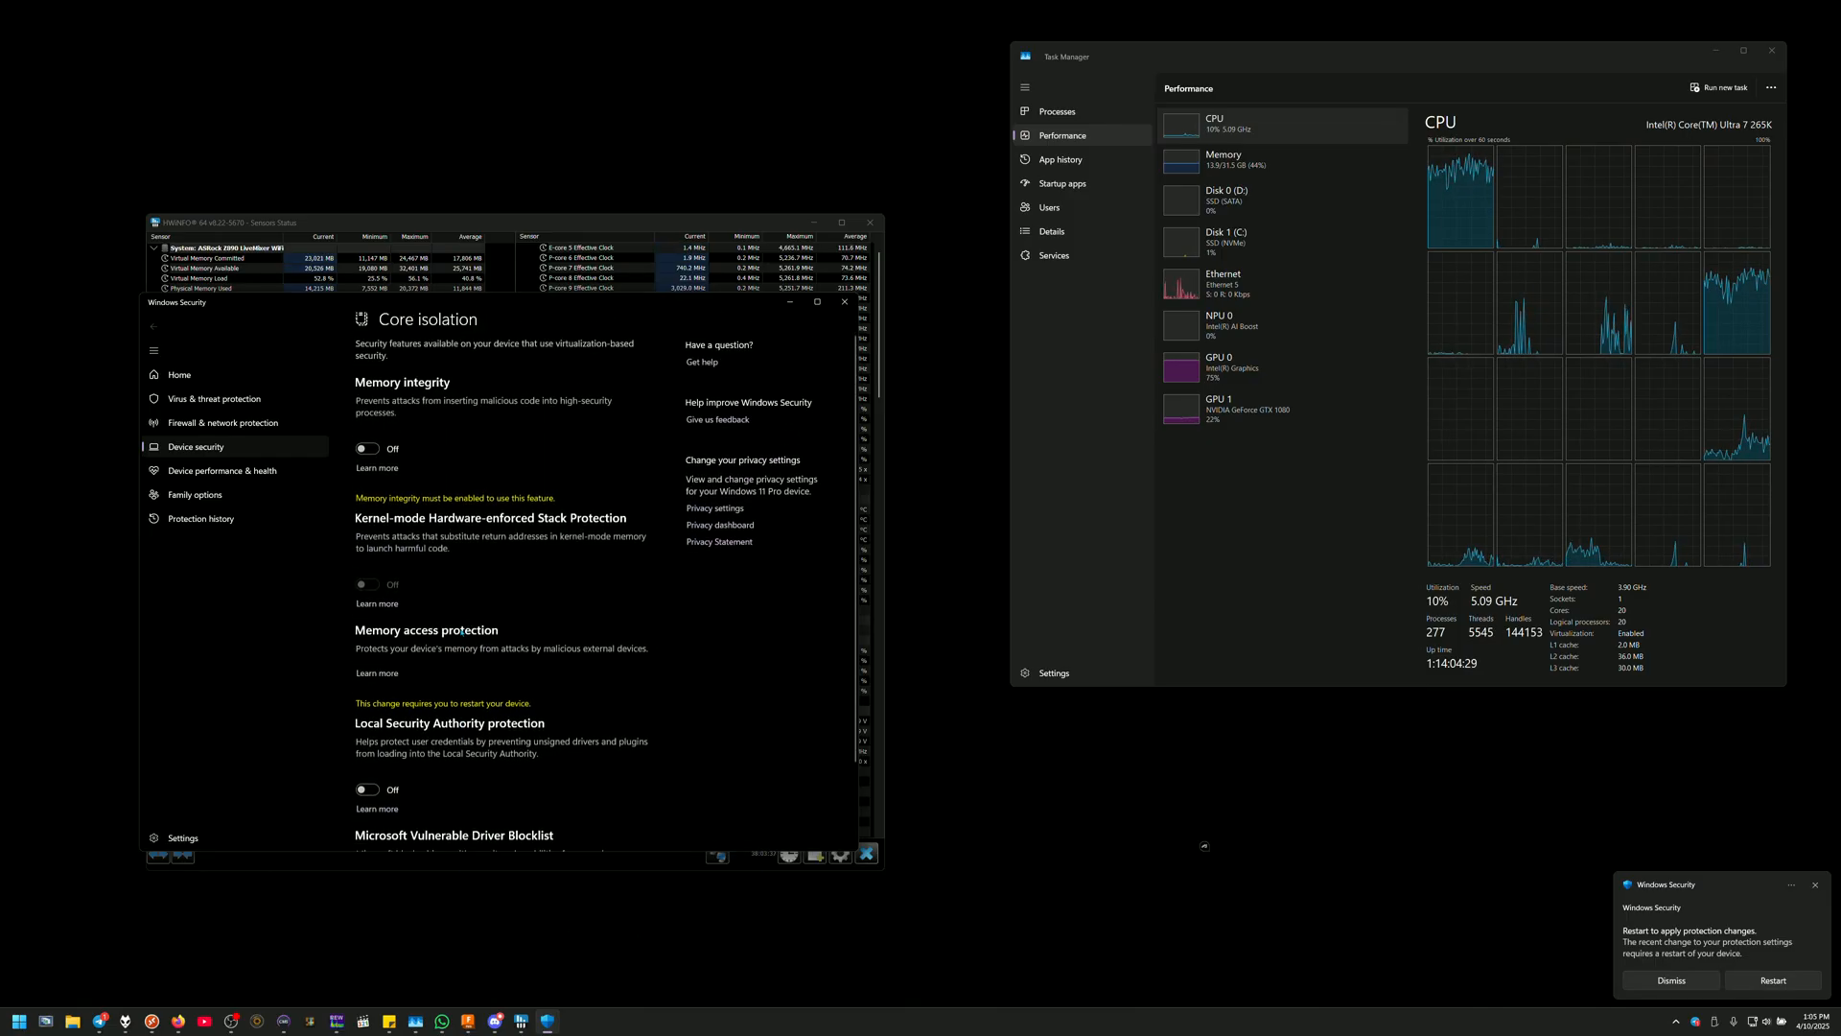
pyautogui.click(213, 399)
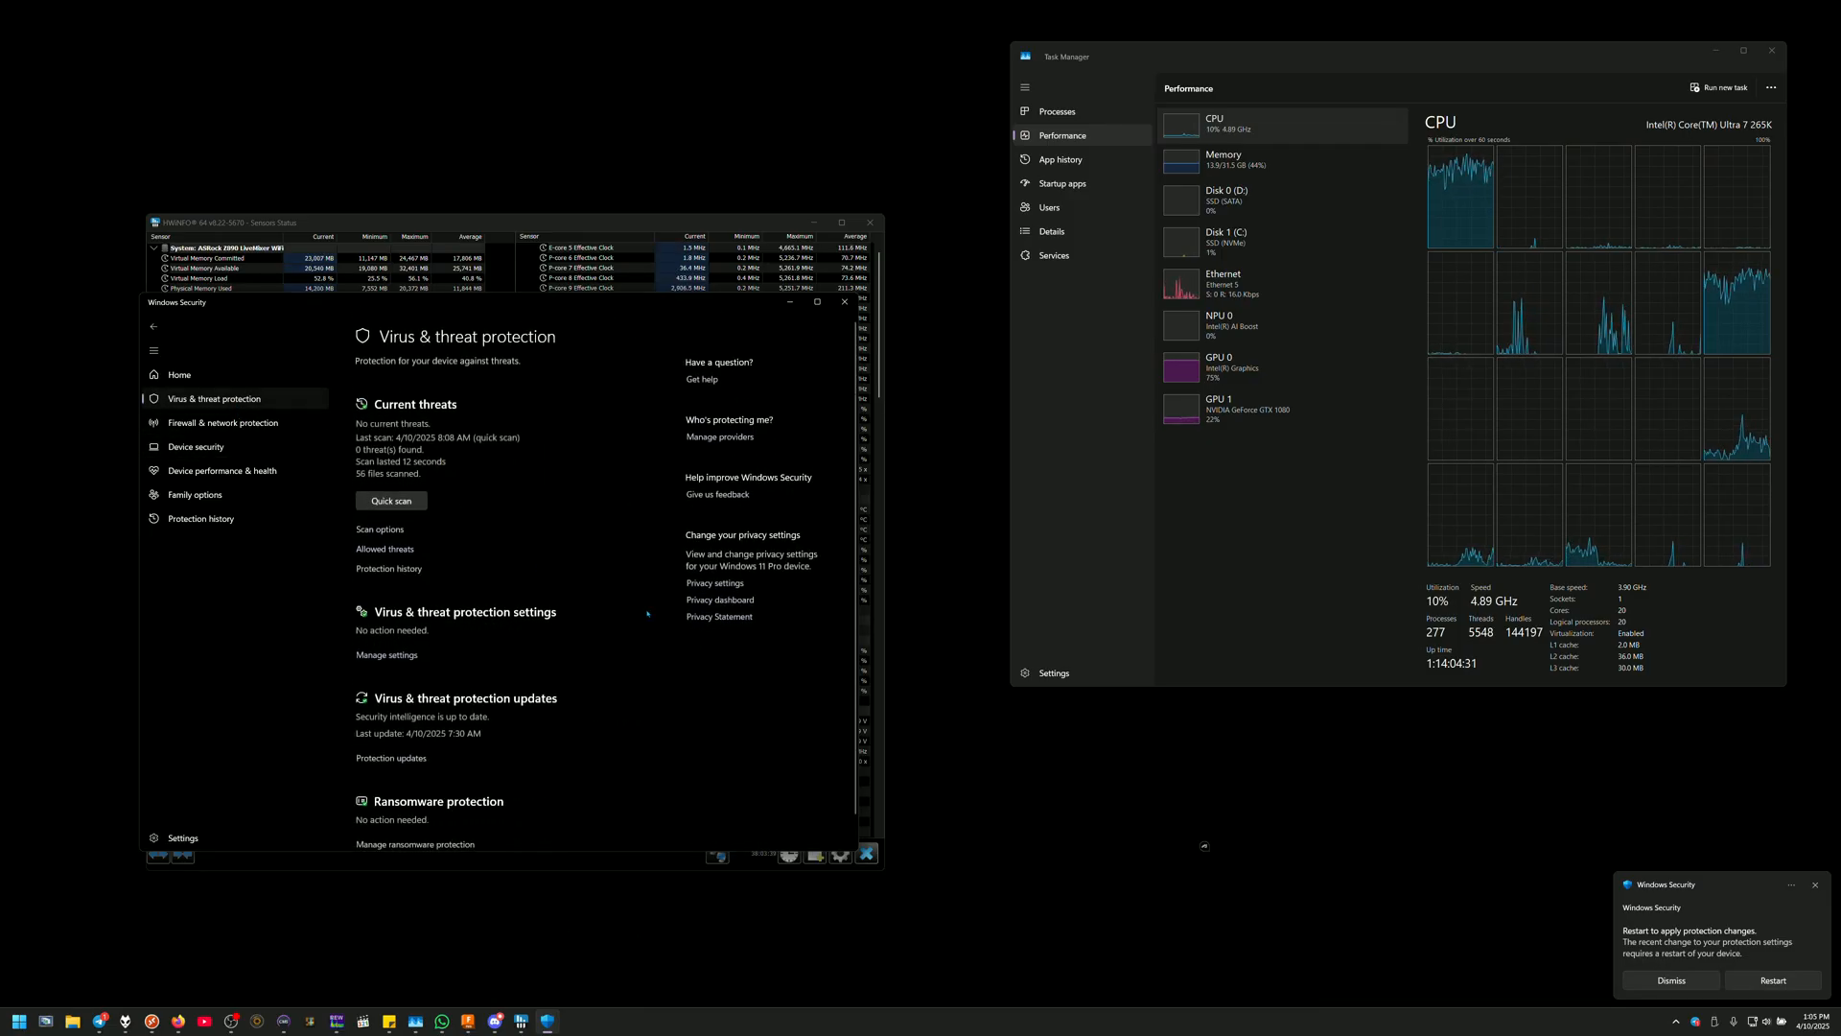
# - Close Windows Security to return to the HWiNFO64 sensor readings
pyautogui.click(386, 654)
pyautogui.write('LatencyMon')
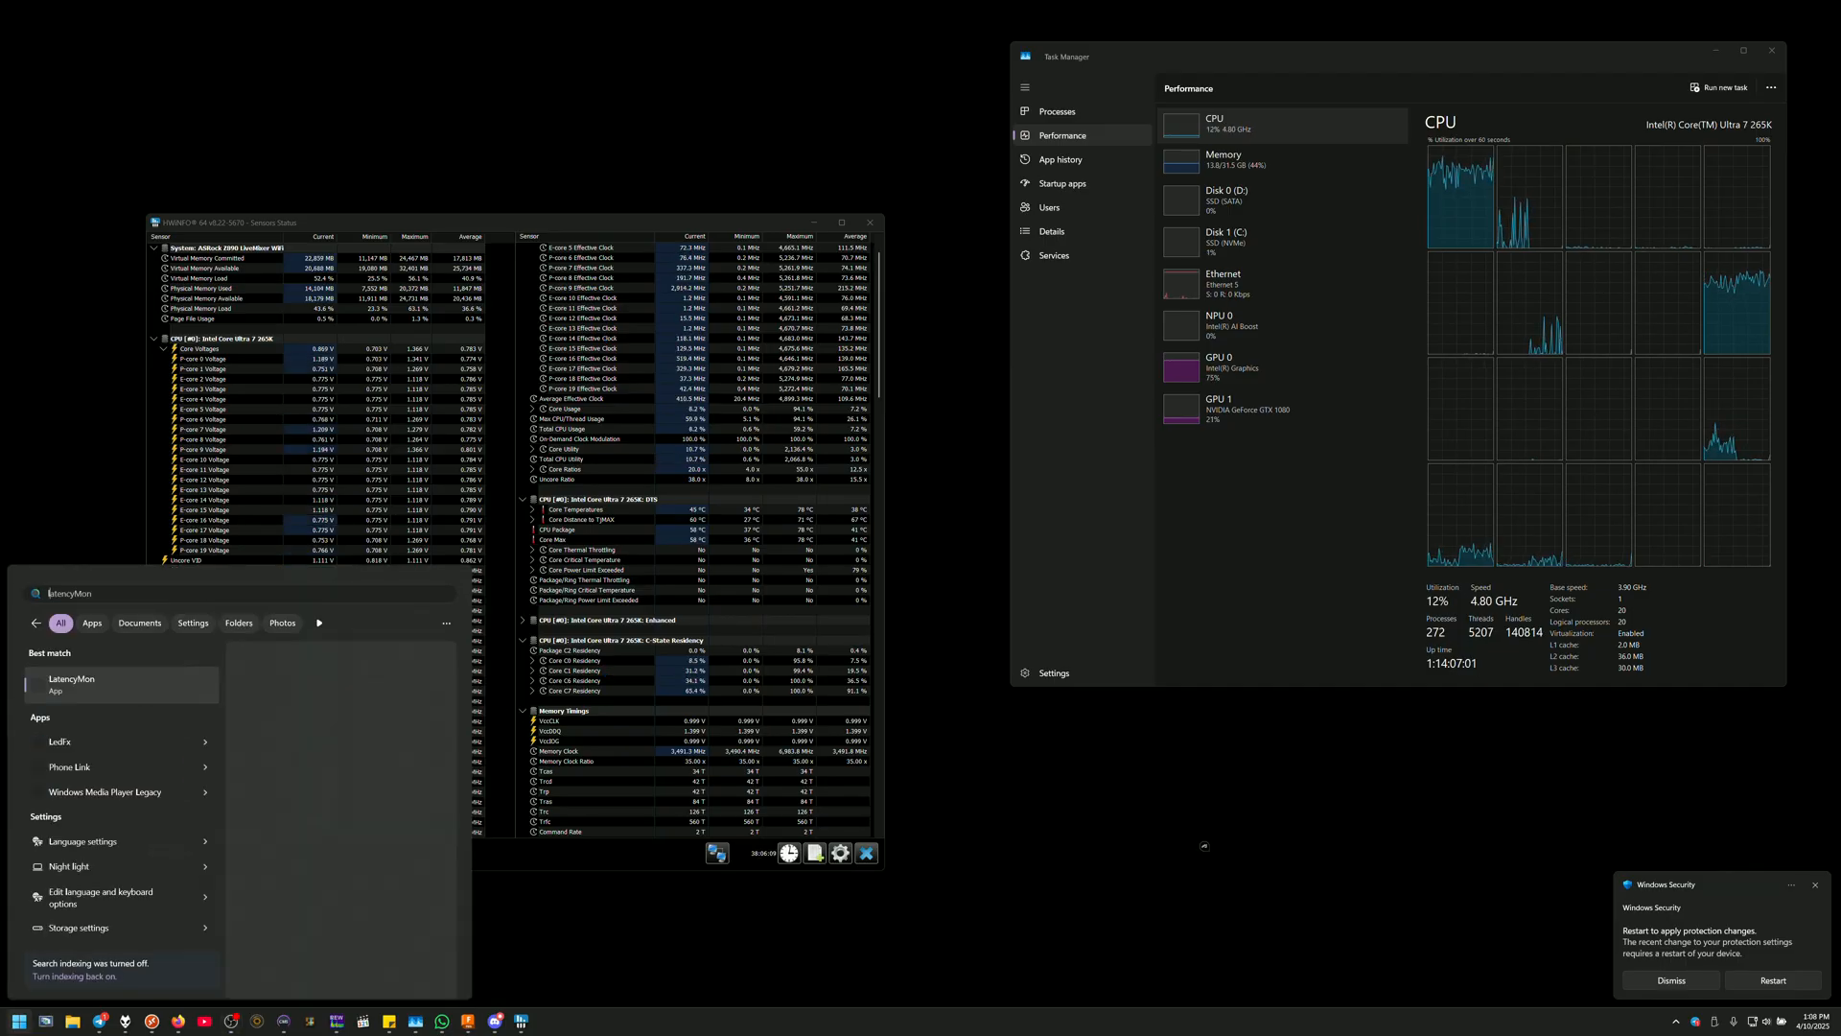
# - Launch LatencyMon from the search results with administrator rights
pyautogui.click(71, 681)
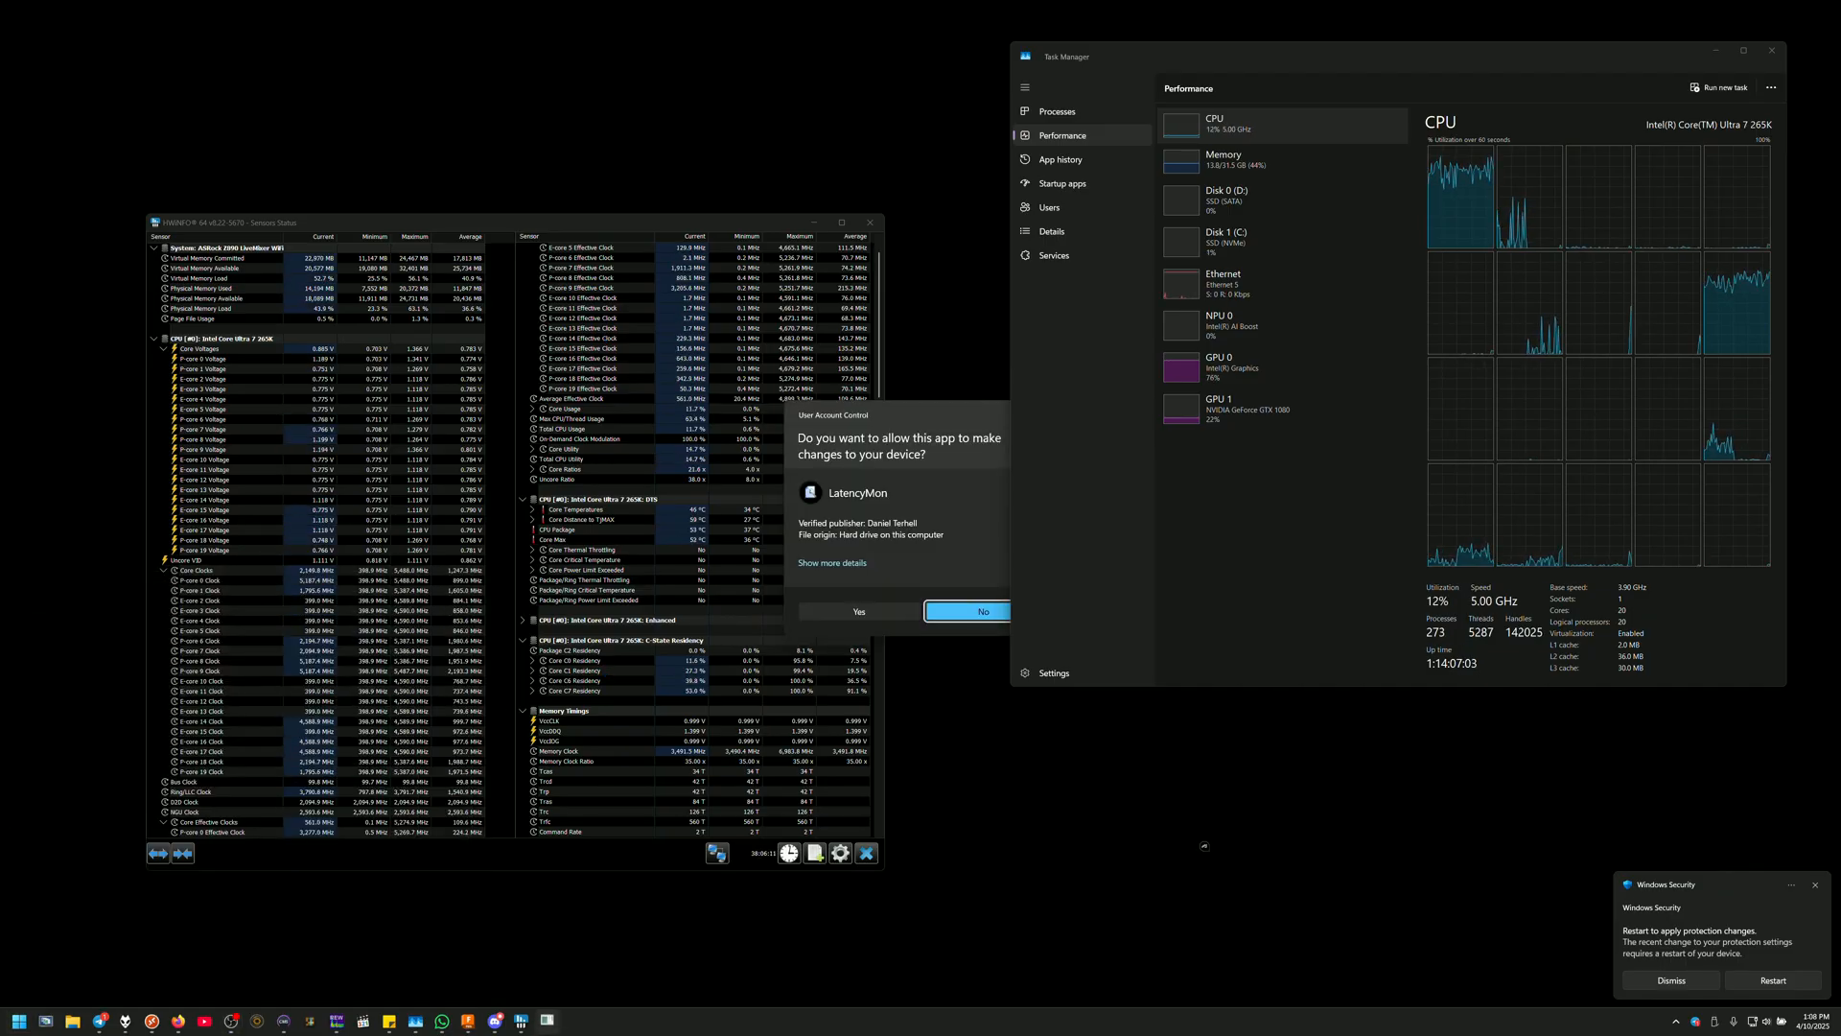
pyautogui.click(966, 610)
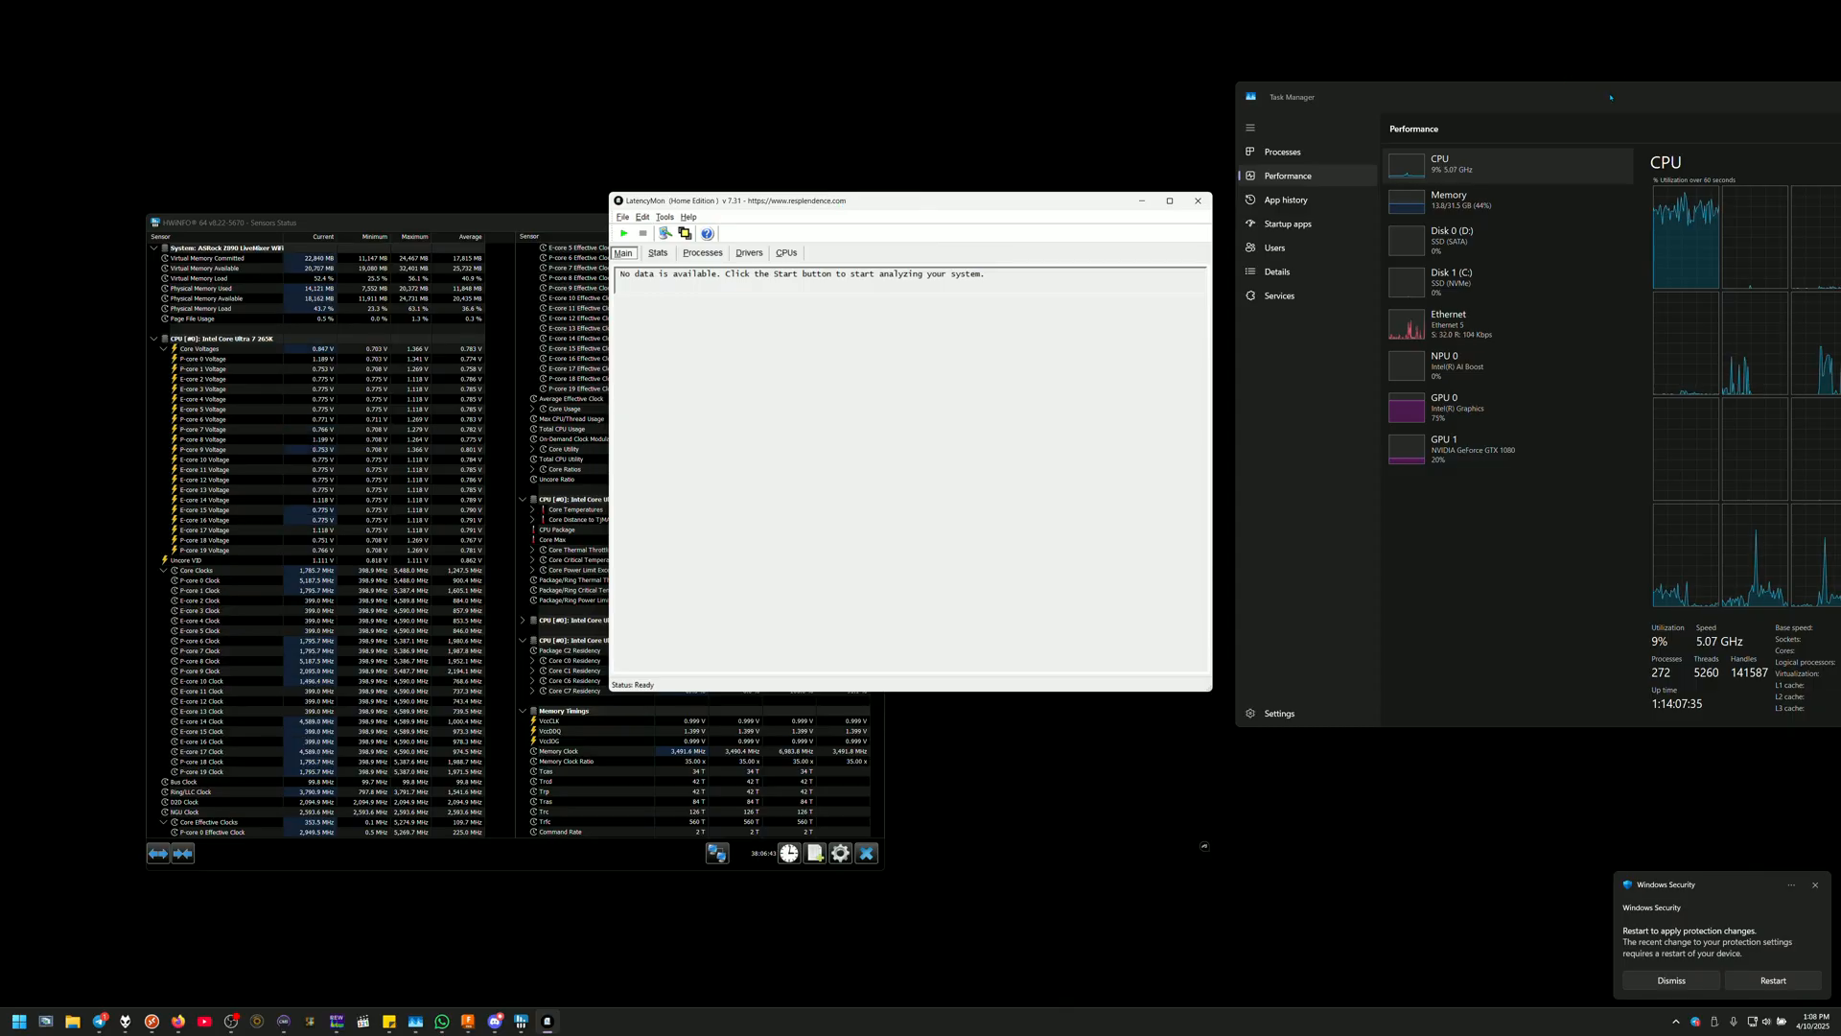
# - Show all Control Panel items and enter Power Options
pyautogui.click(18, 1021)
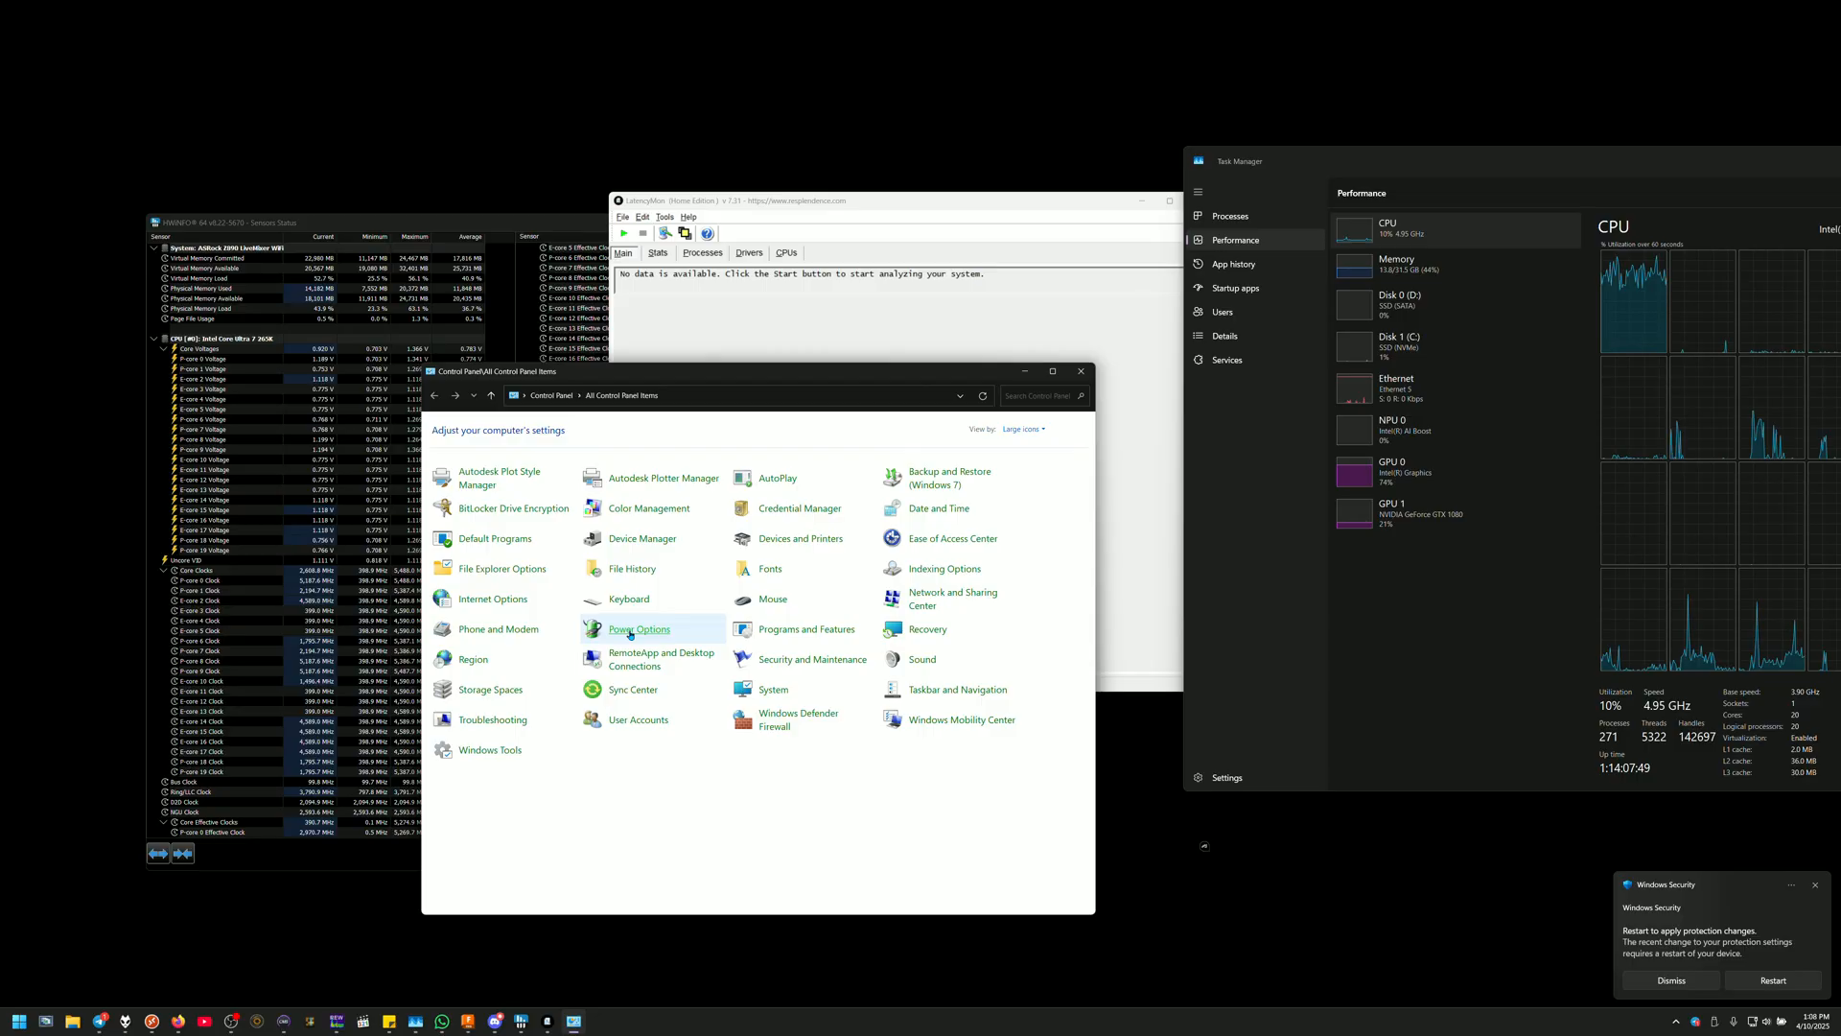
pyautogui.click(640, 630)
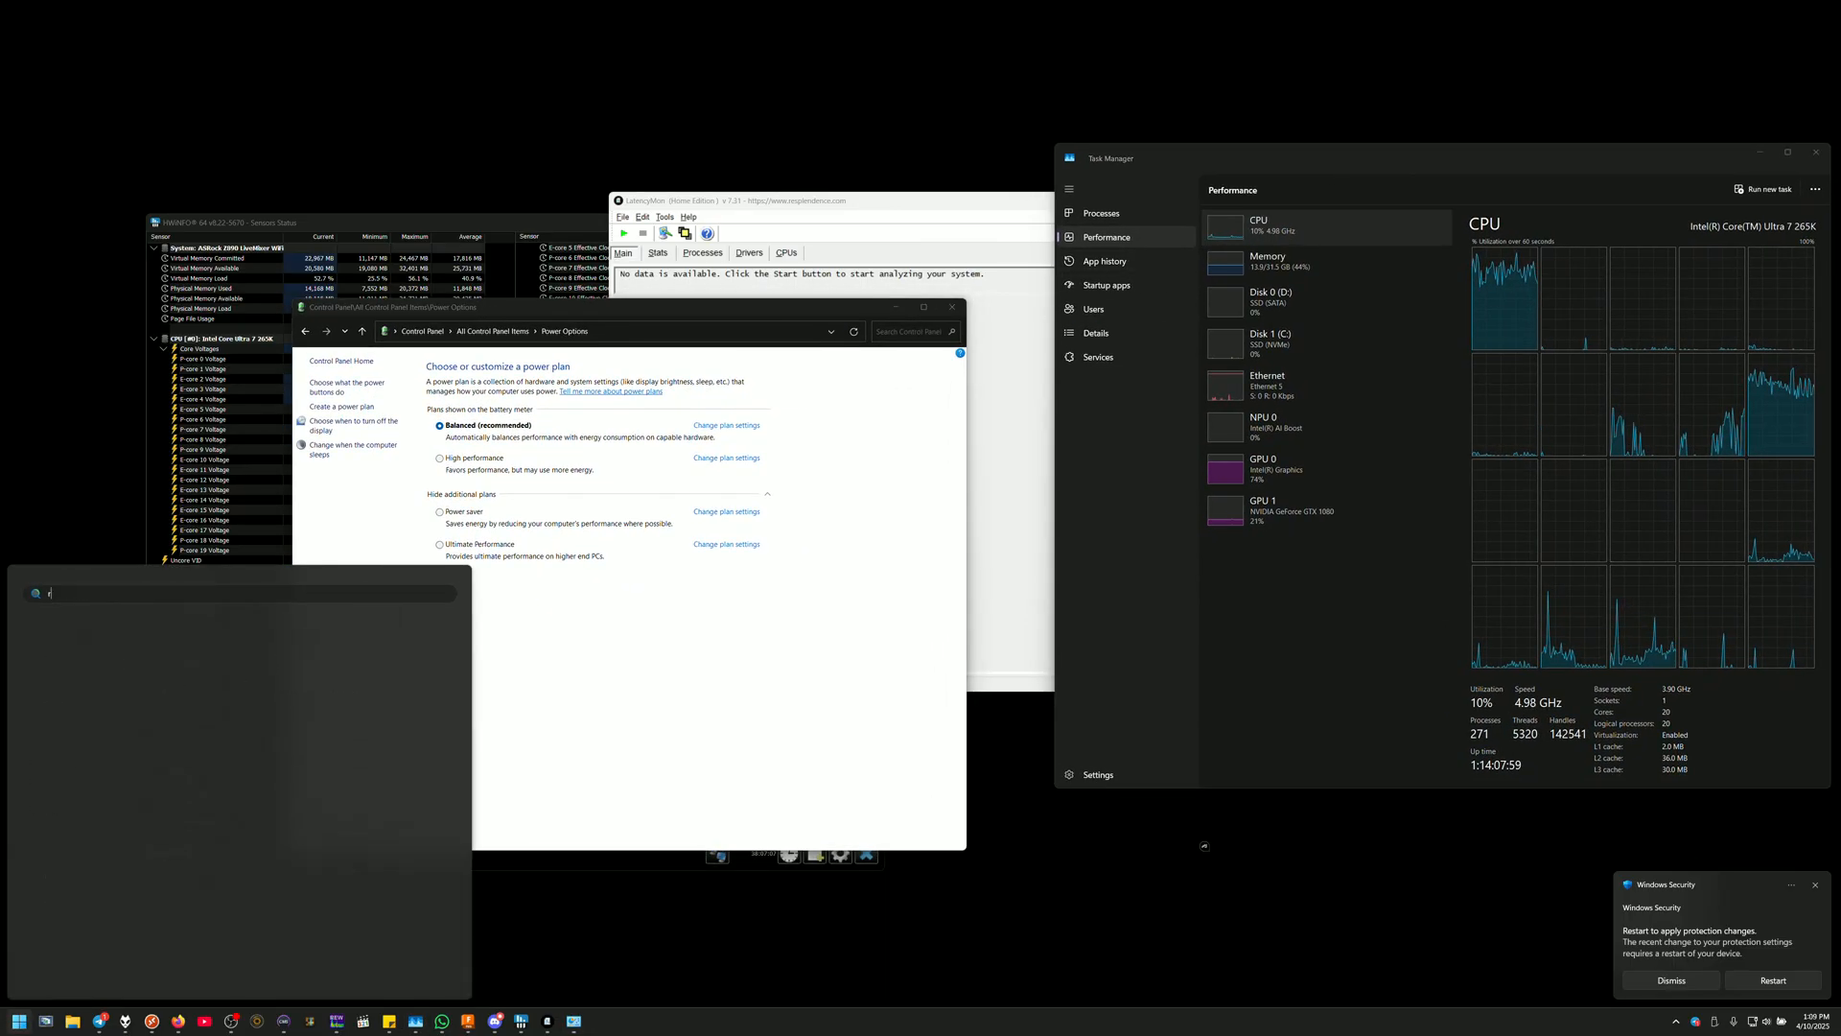
# - Search for 'res' to find Resource Monitor
pyautogui.write('res')
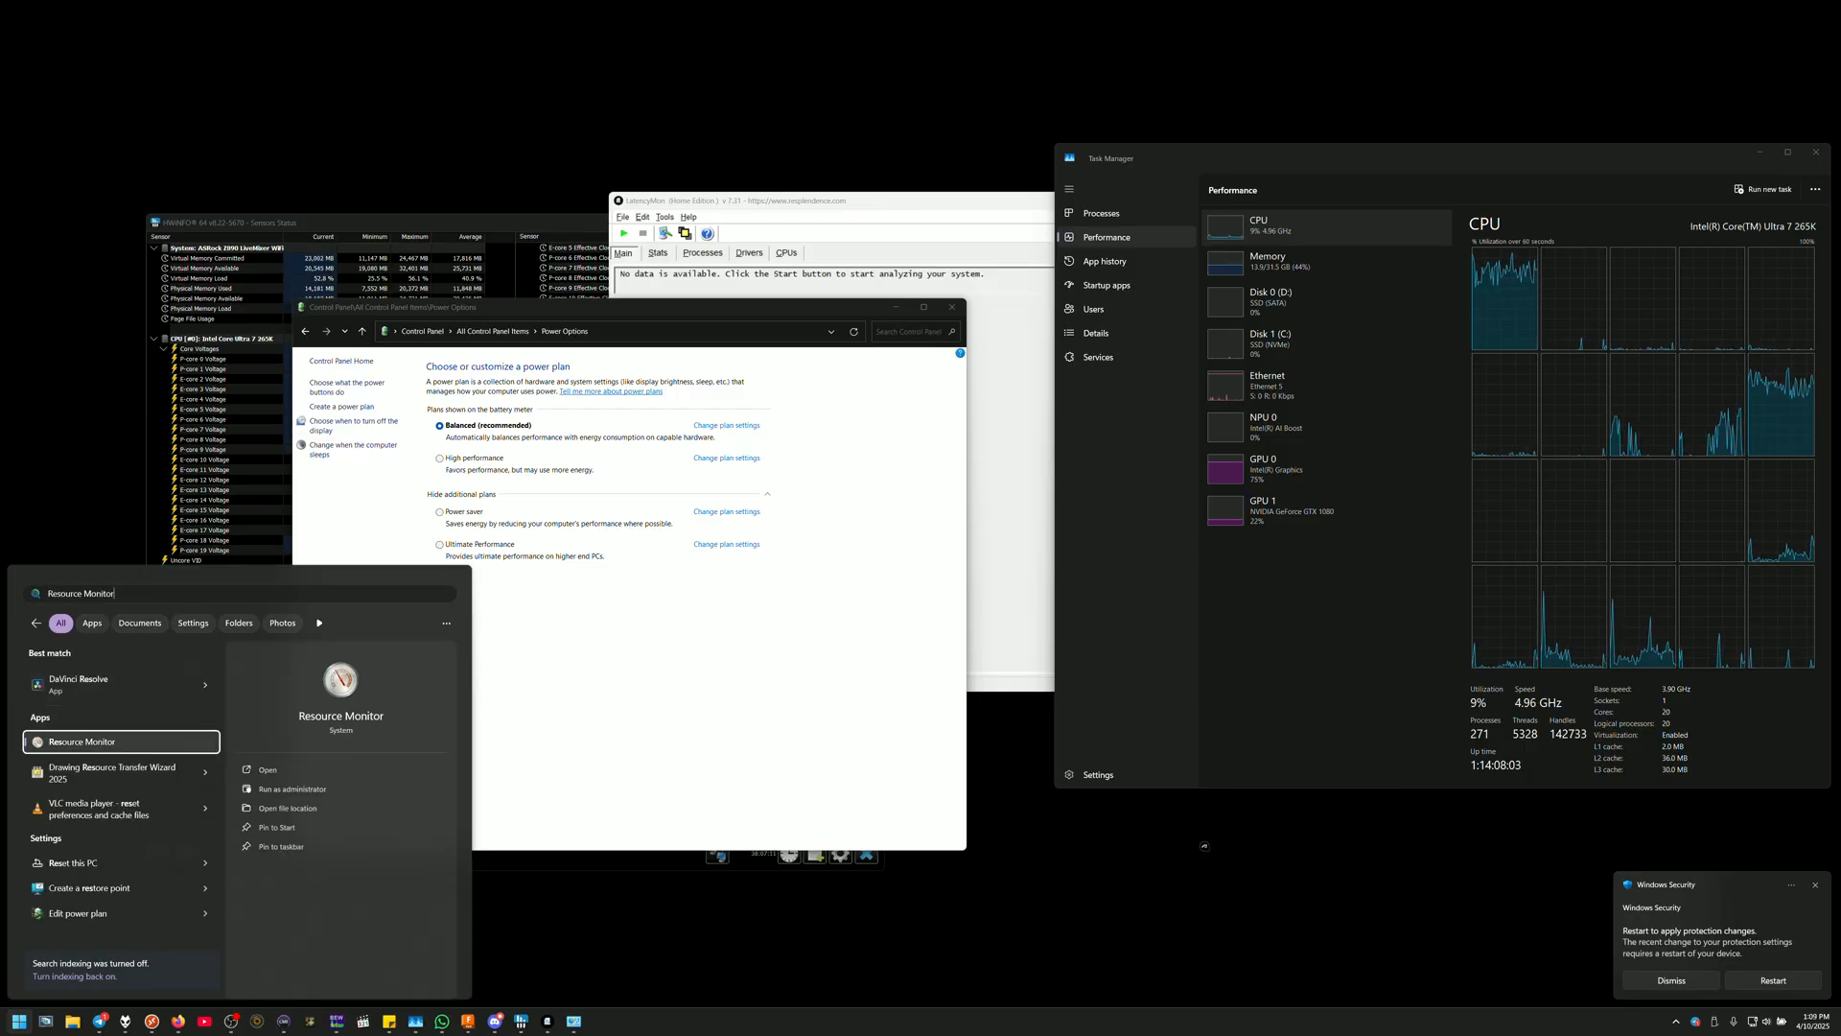
# - Launch Resource Monitor from the search results to view CPU activity
pyautogui.click(83, 741)
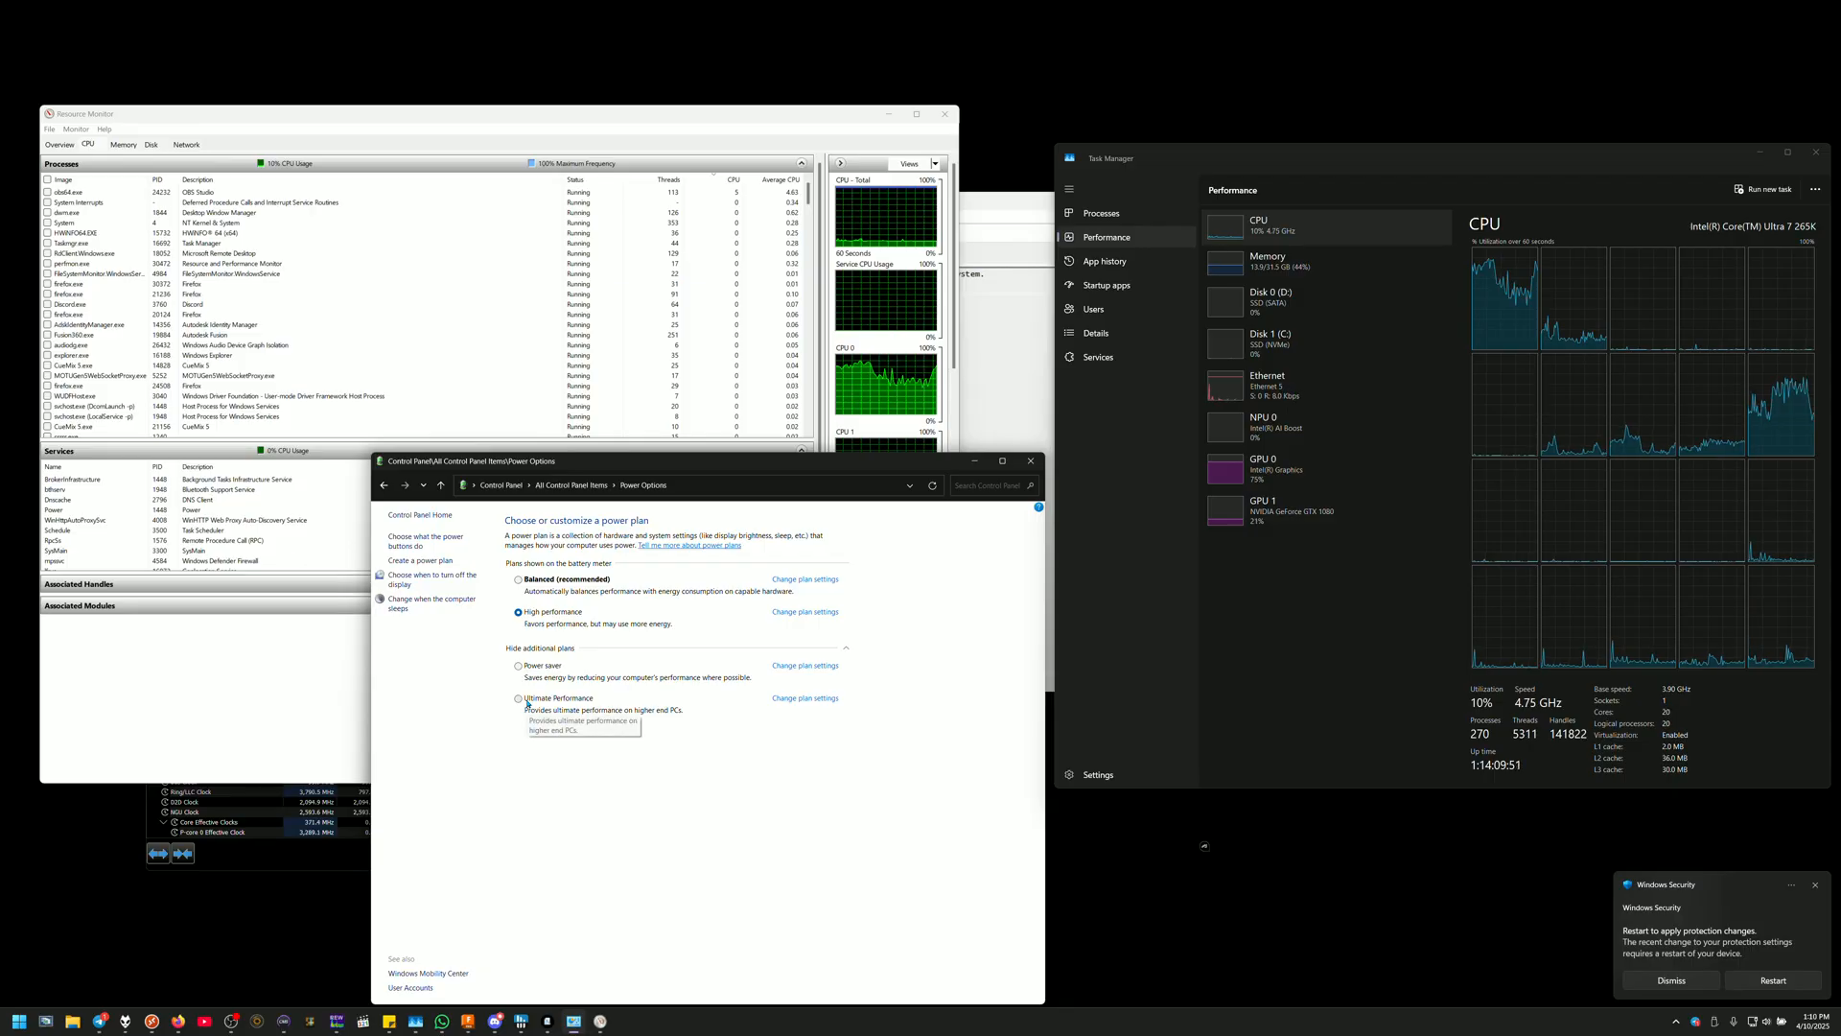
# - Select the Ultimate Performance power plan, then switch to Balanced
pyautogui.click(519, 698)
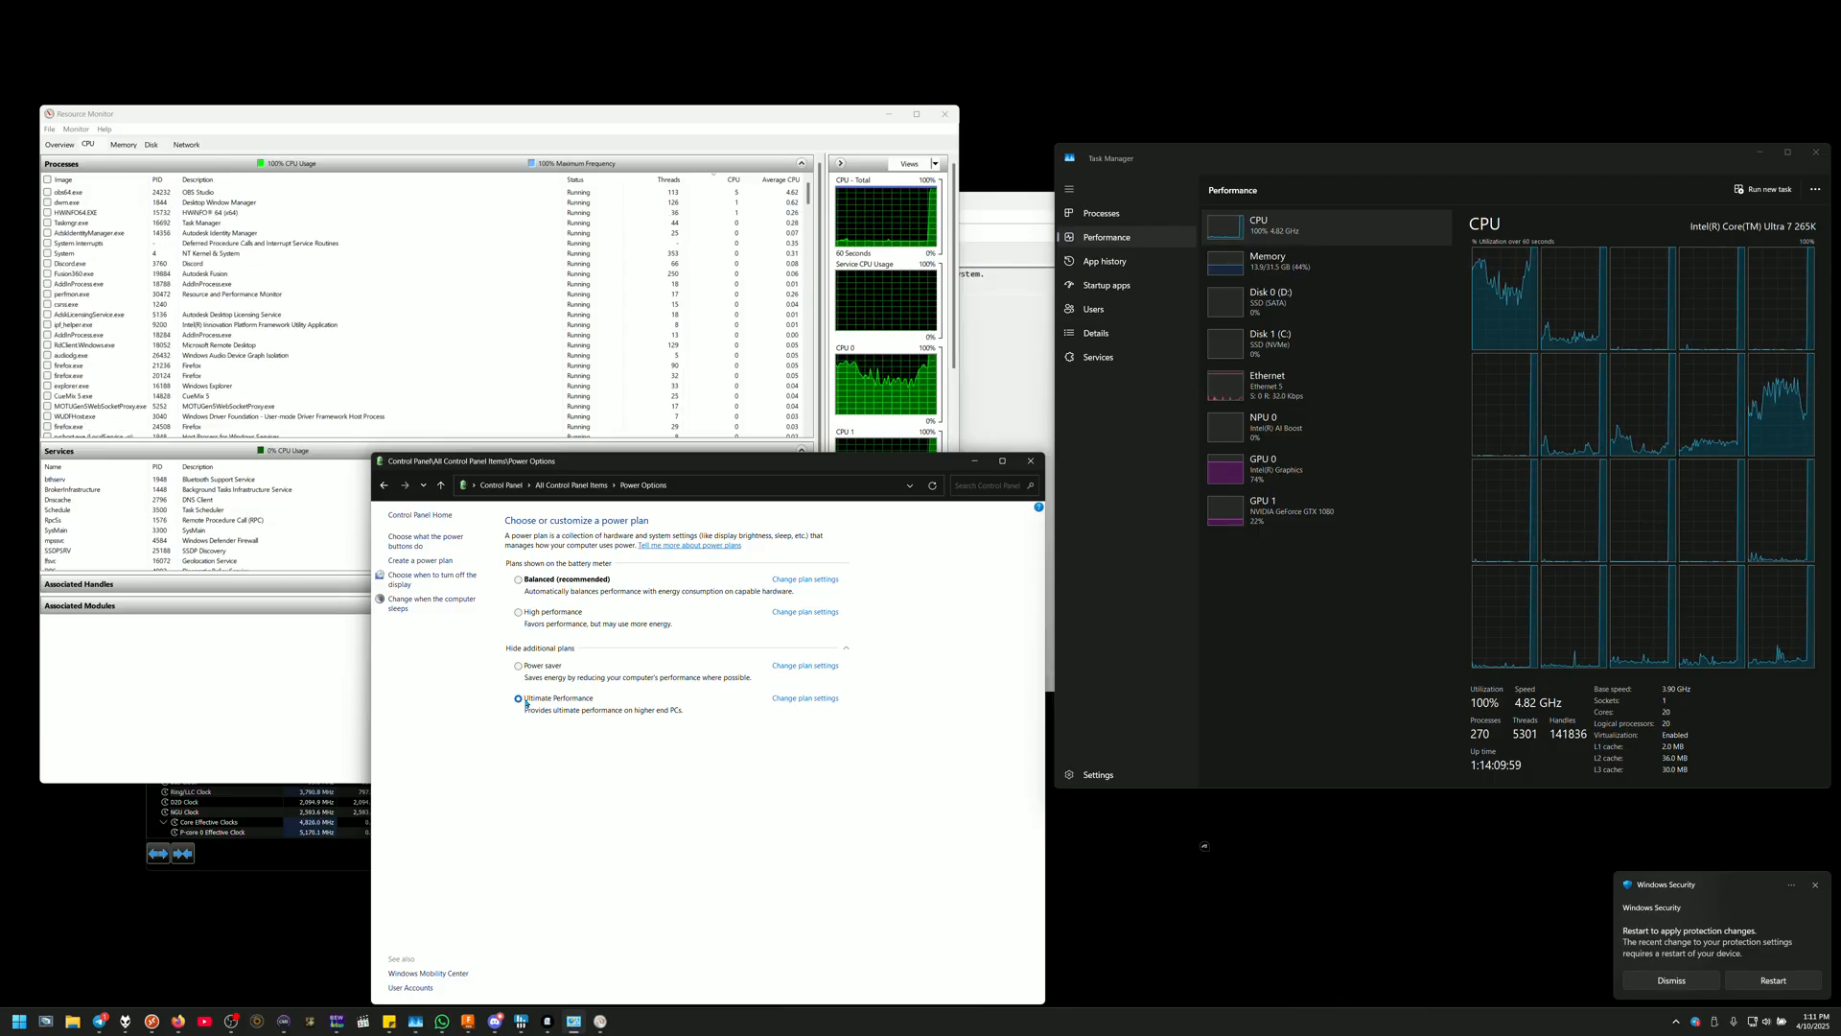
pyautogui.click(518, 580)
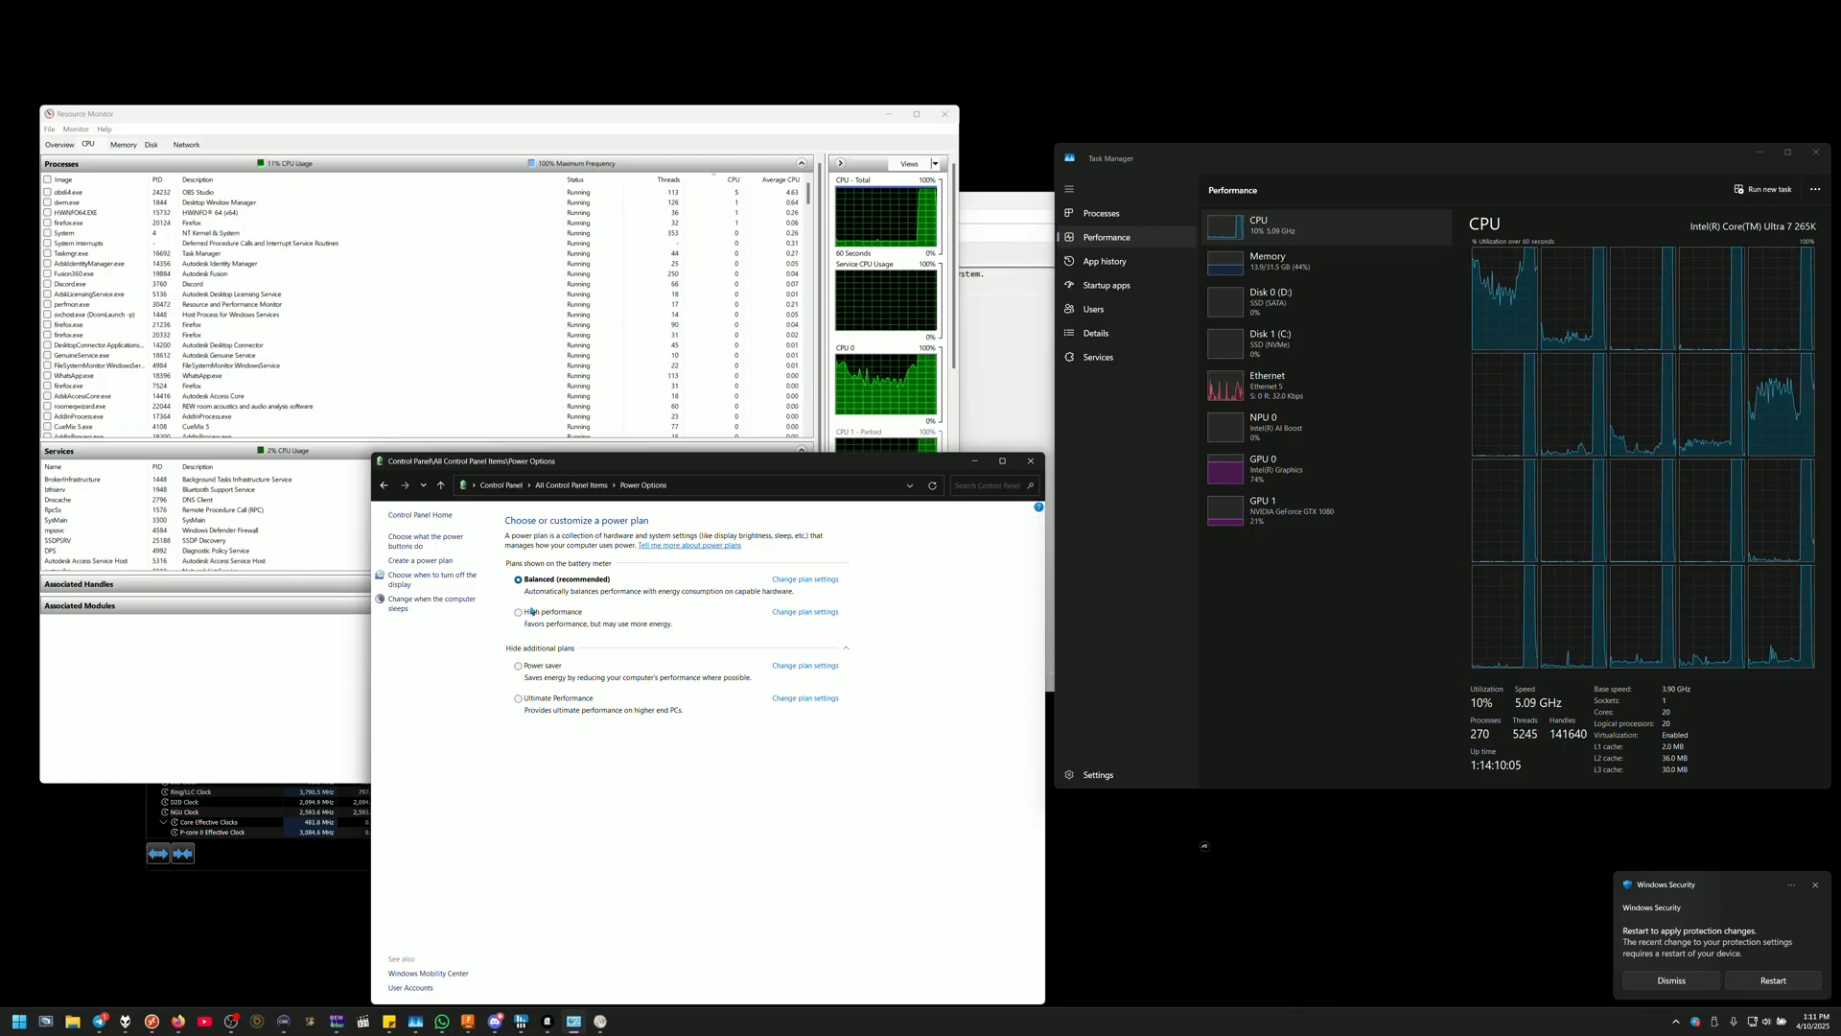
pyautogui.moveTo(520, 698)
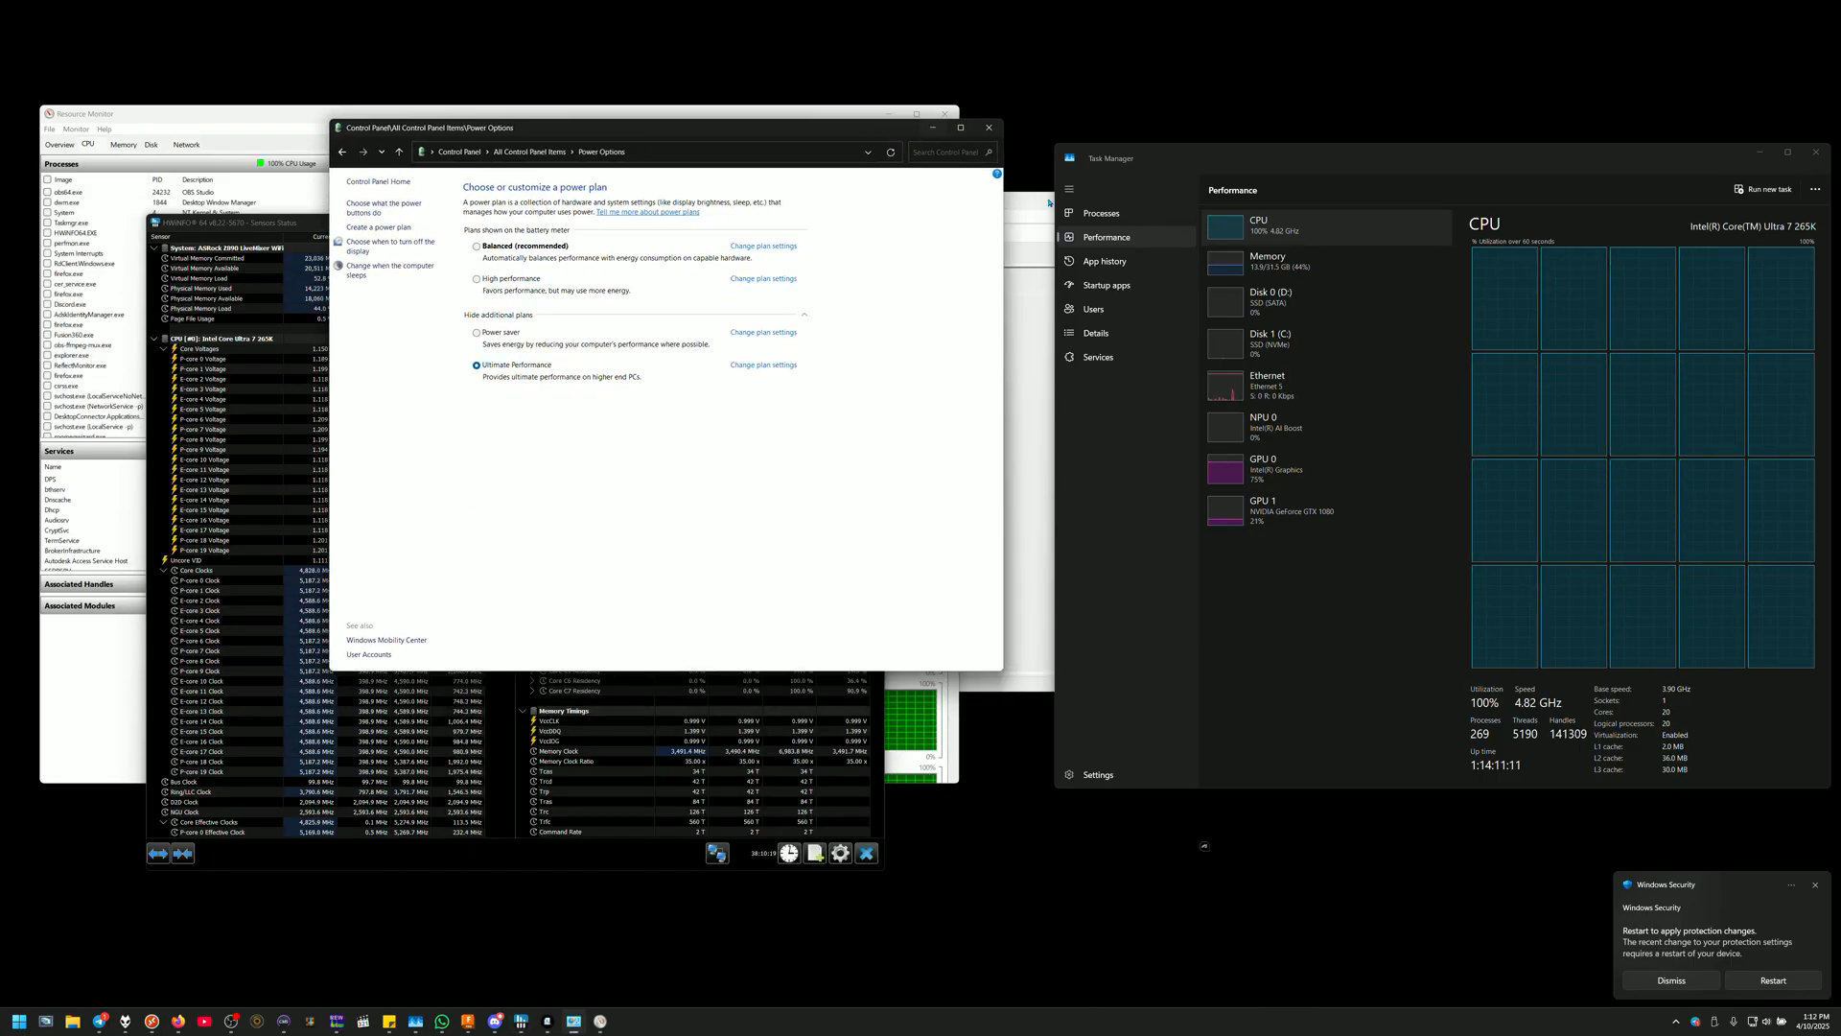
# - Switch the power plan back to Balanced (recommended)
pyautogui.click(474, 246)
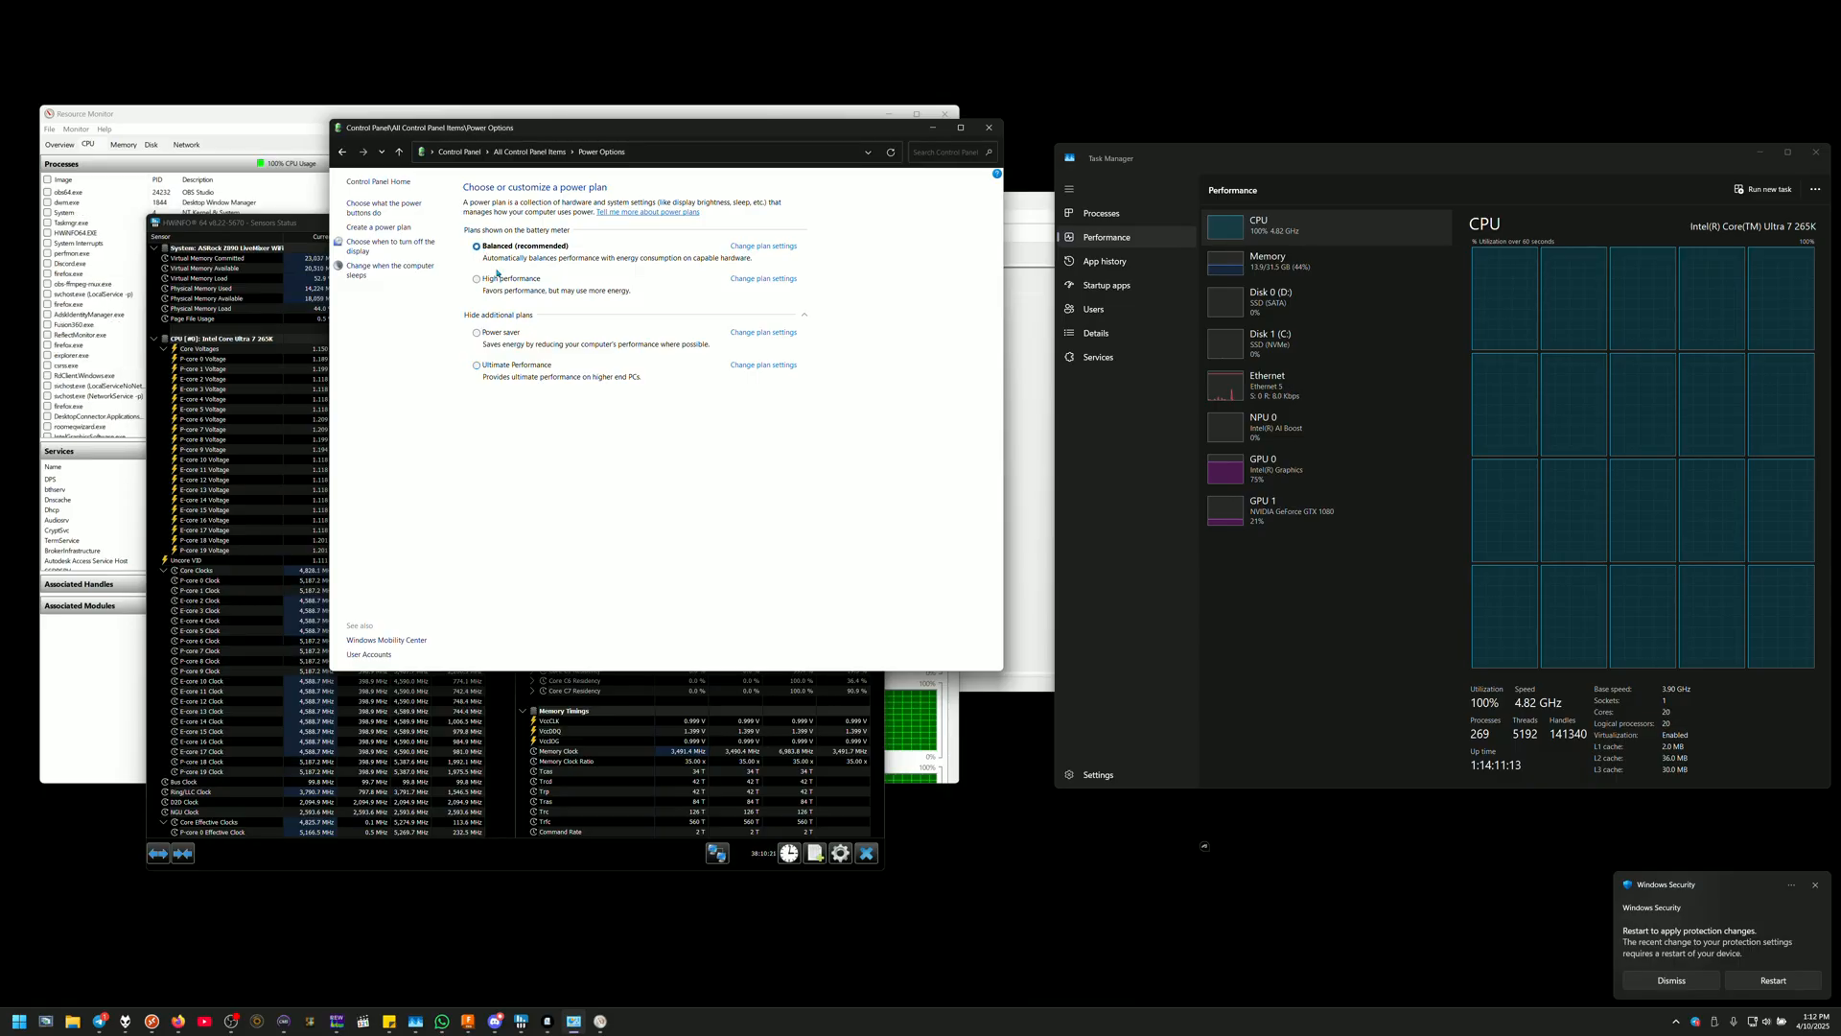
pyautogui.moveTo(673, 238)
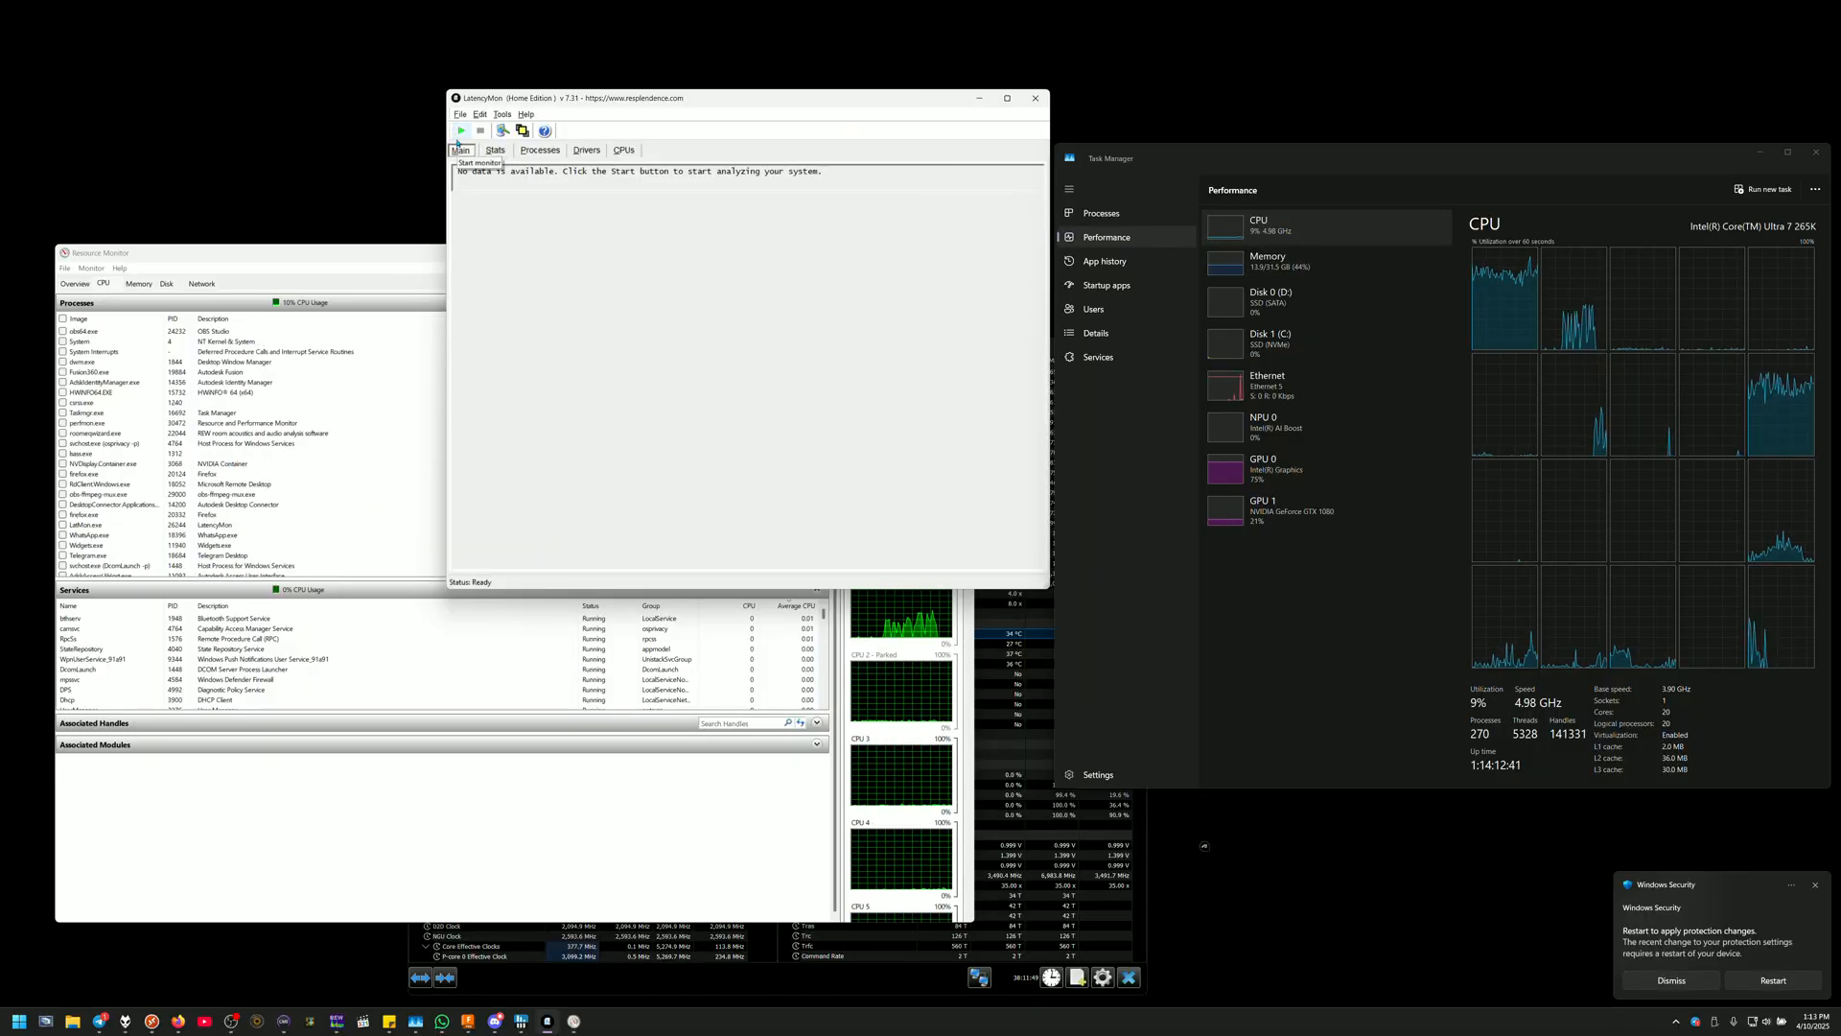
# - Start the LatencyMon analysis and view the Intel and GeForce GTX 1080 GPU graphs in Task Manager
pyautogui.click(464, 131)
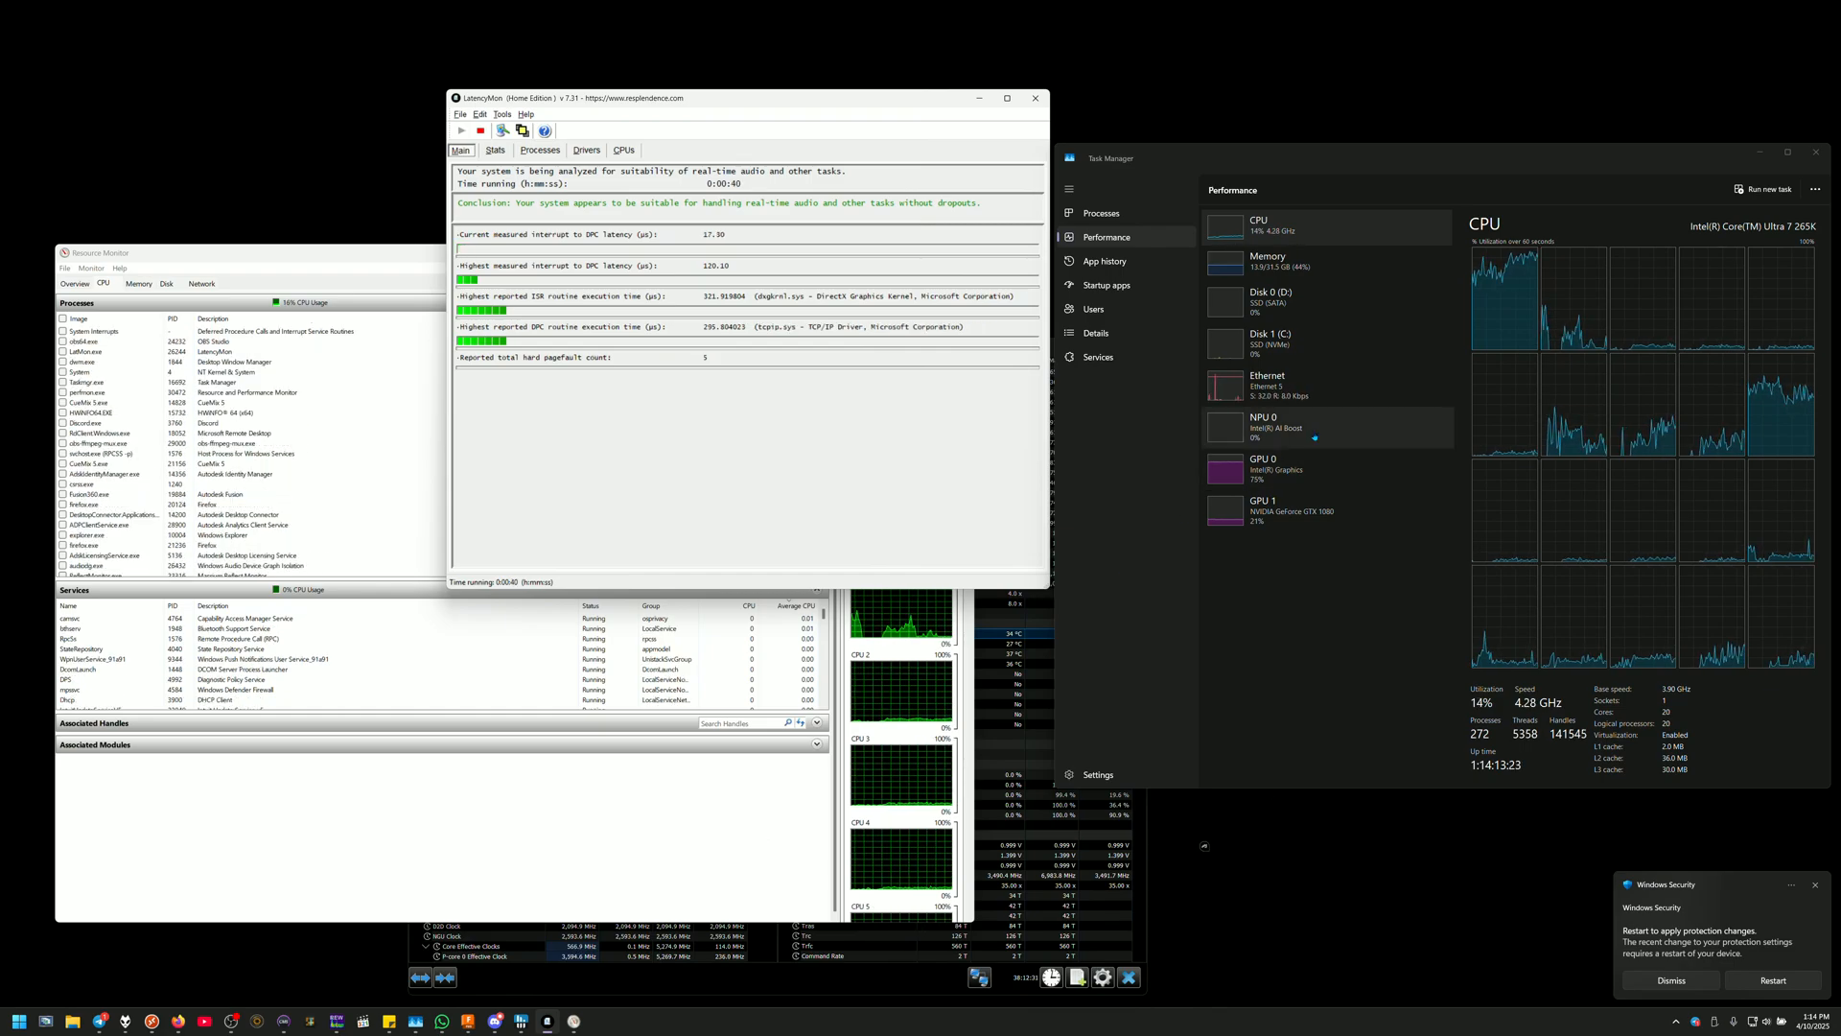
pyautogui.click(1262, 466)
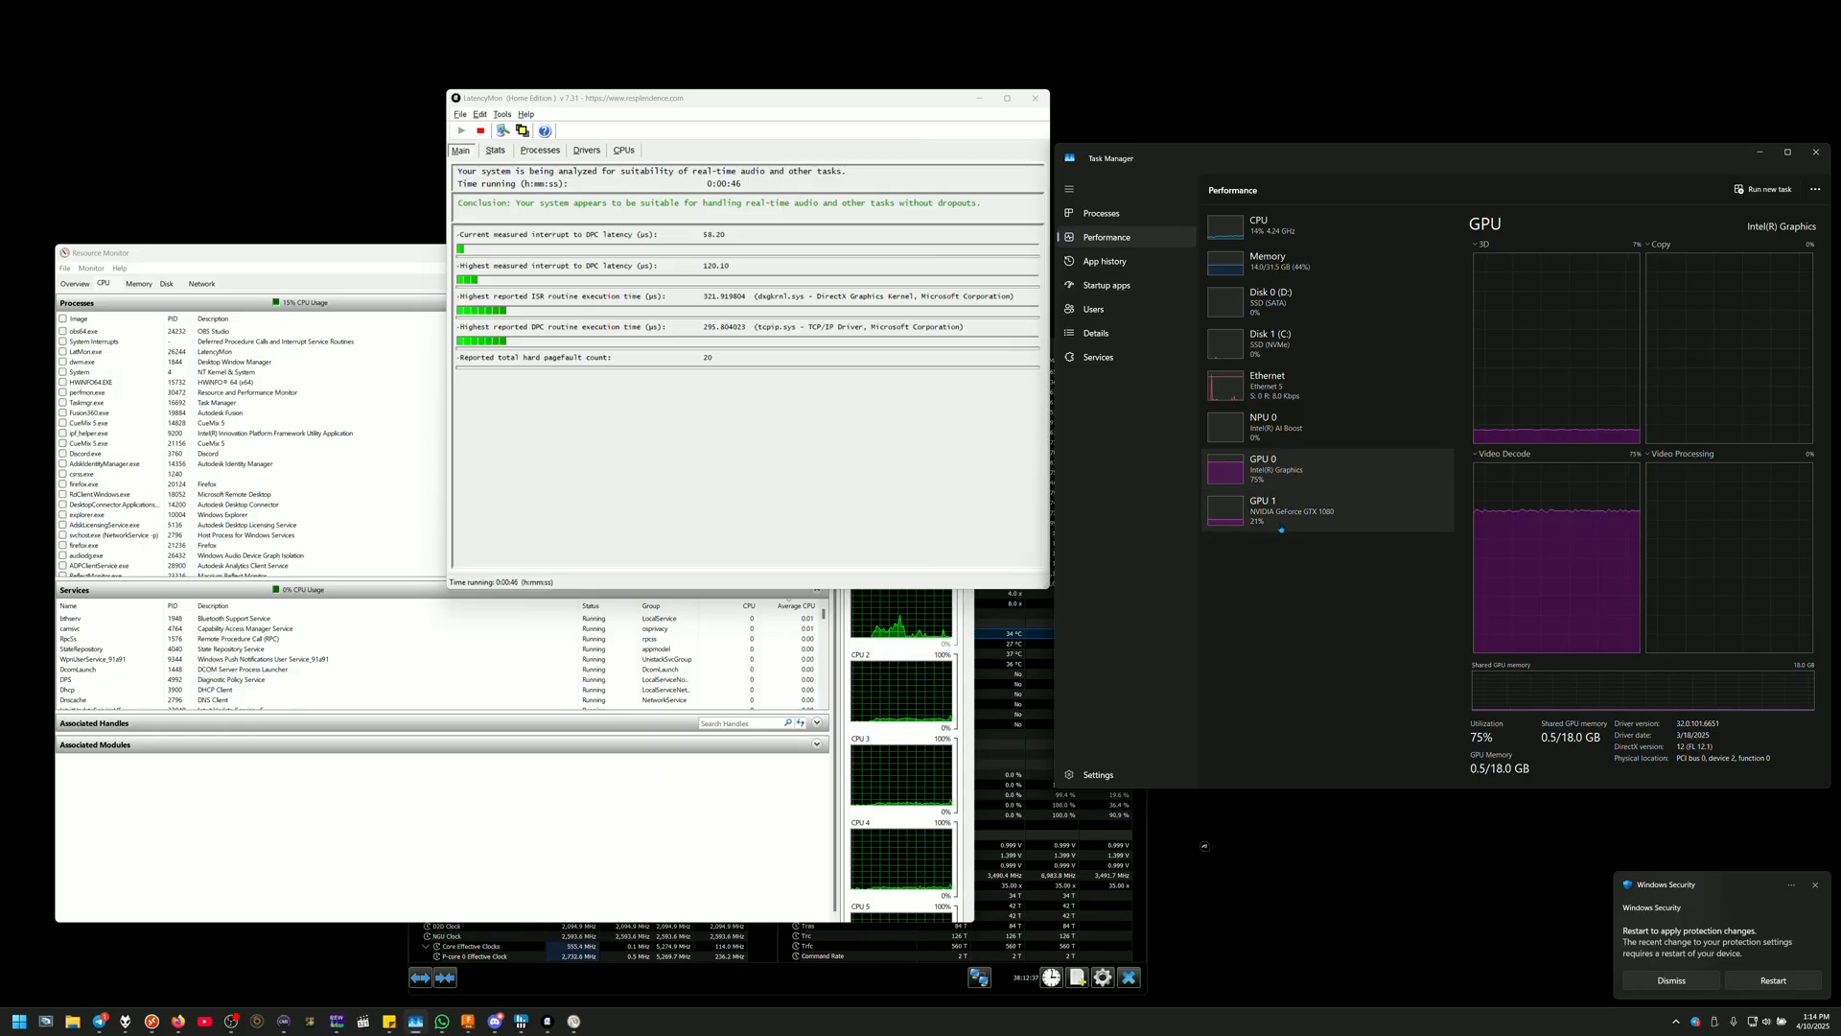
pyautogui.click(1263, 510)
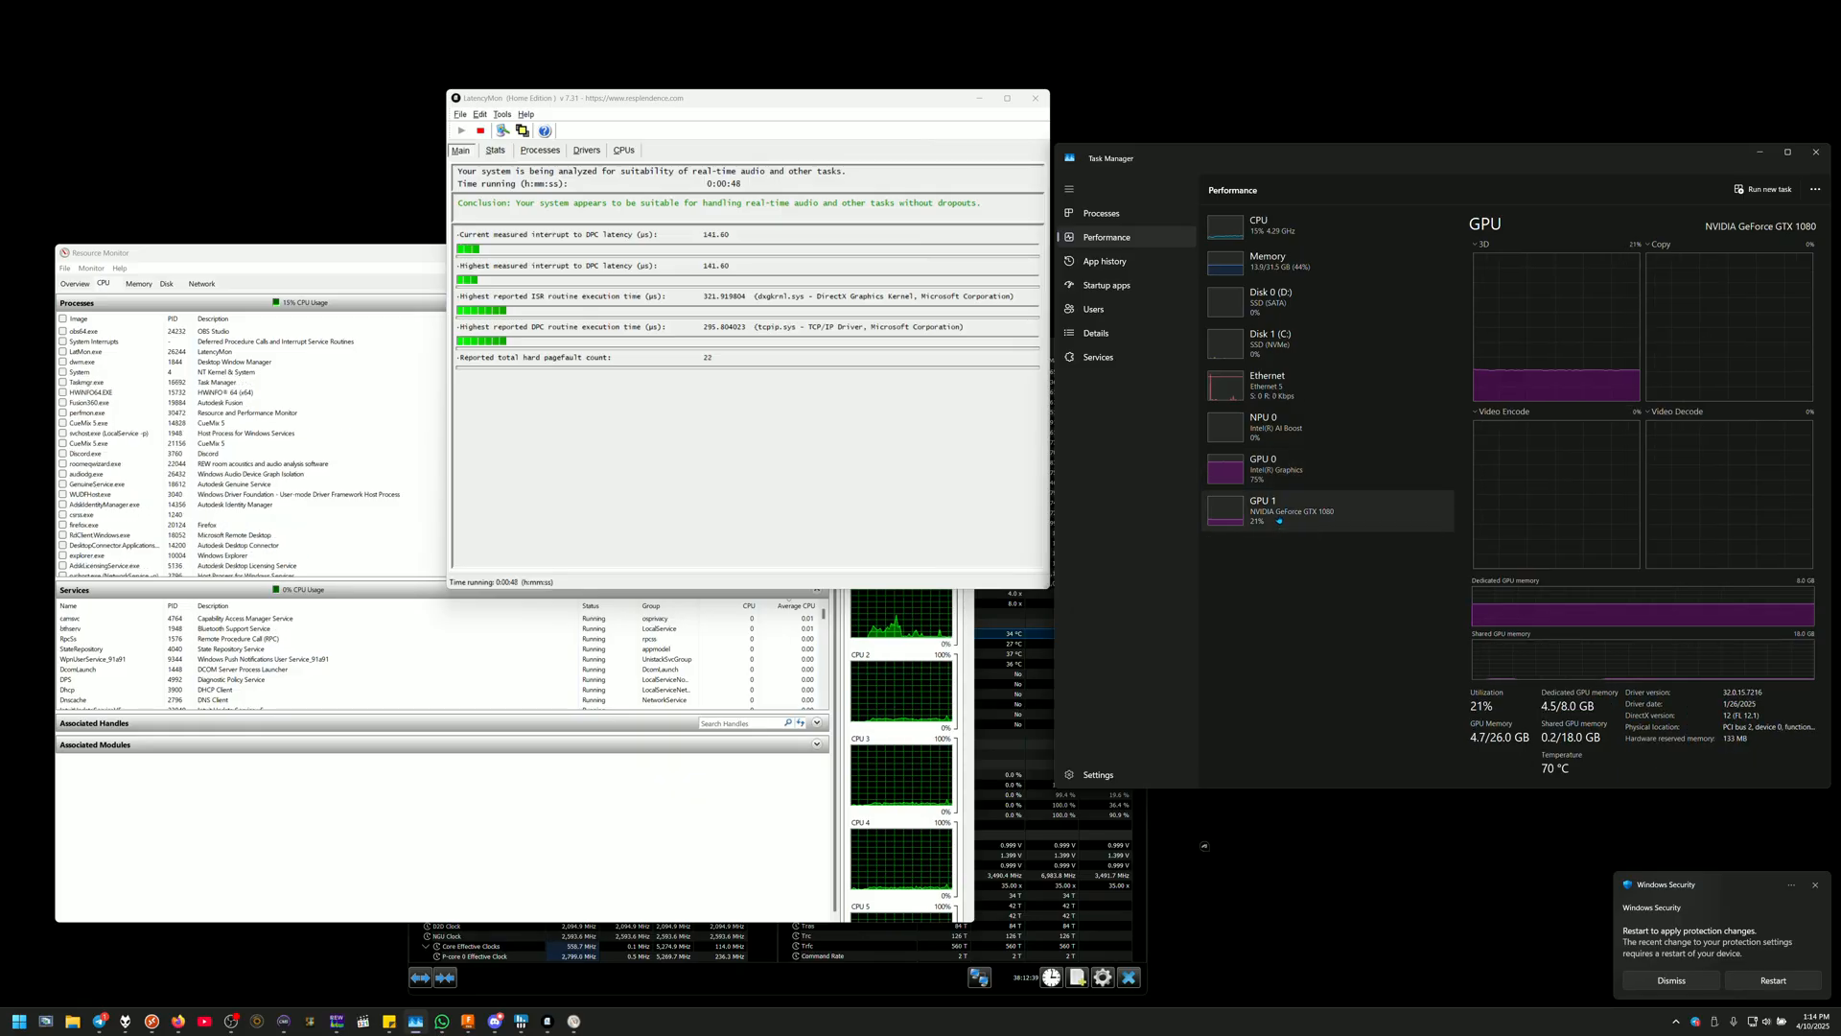